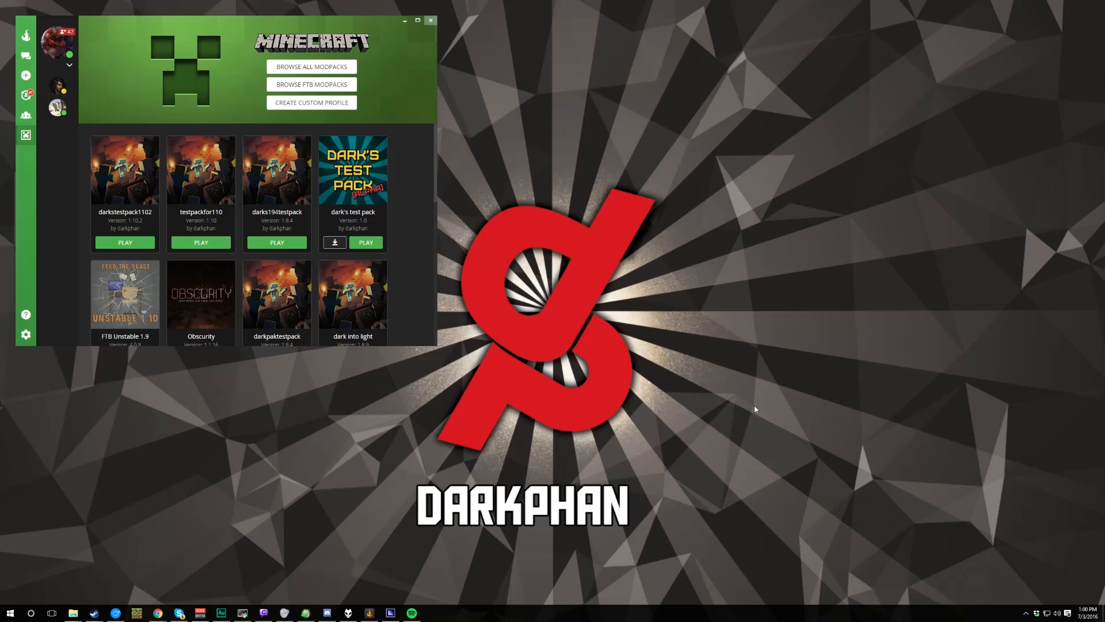
pyautogui.moveTo(409, 434)
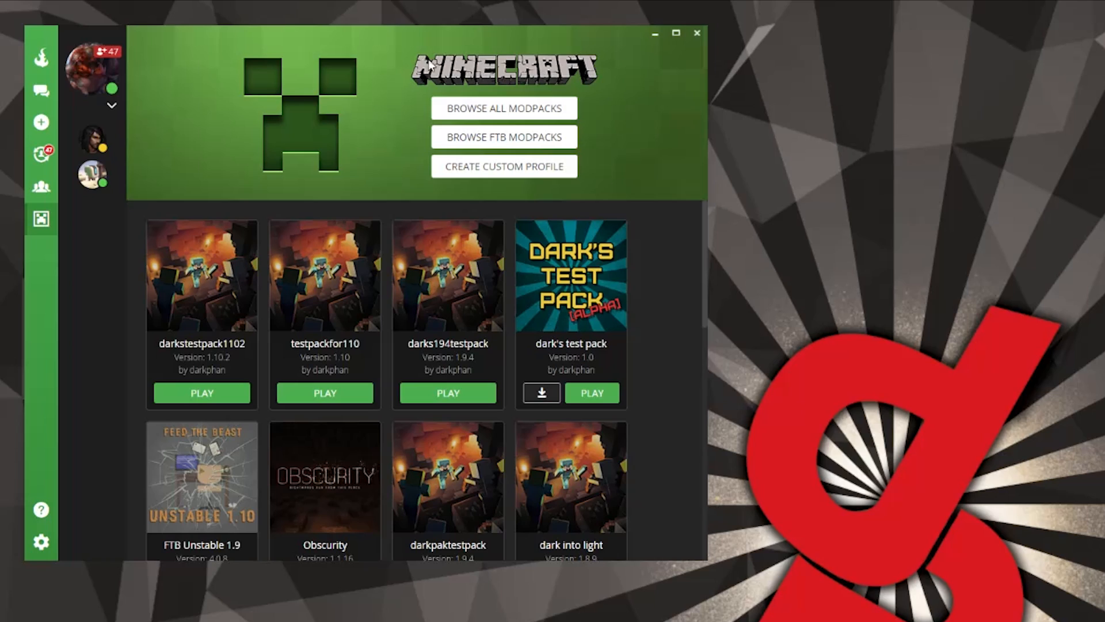
pyautogui.moveTo(404, 429)
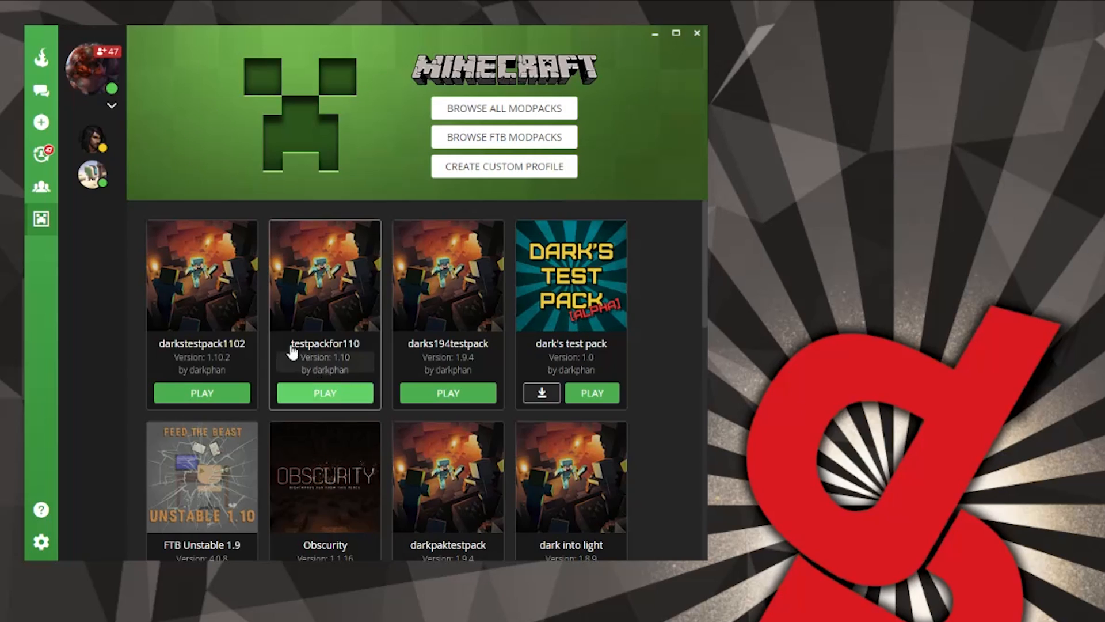
pyautogui.moveTo(541, 227)
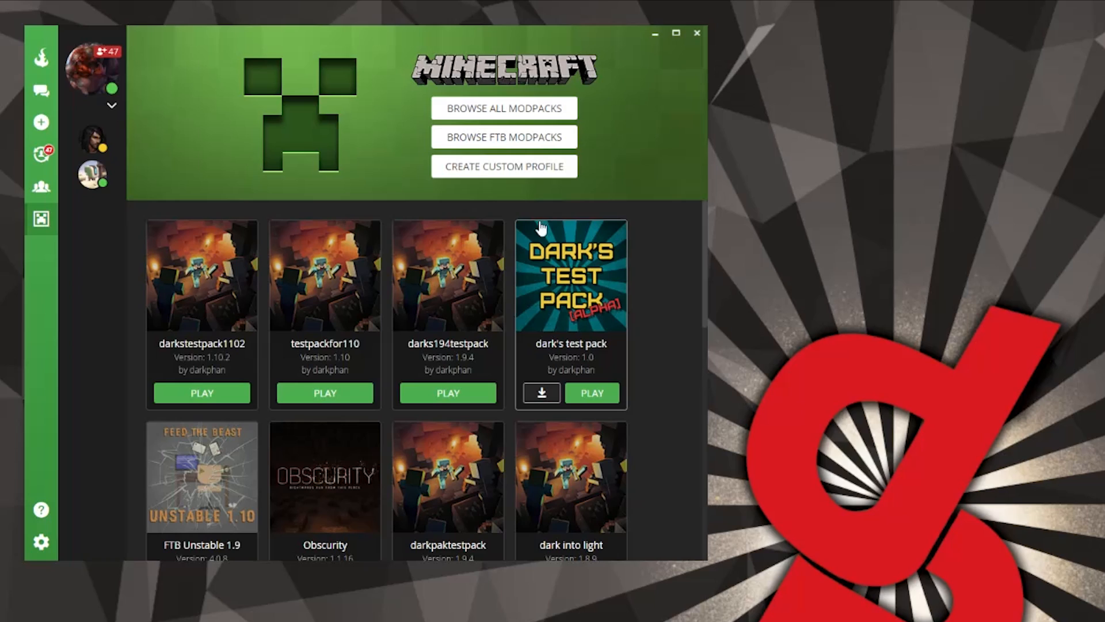
# Start a new custom profile named Test and choose Minecraft version 1.10.2
pyautogui.click(503, 165)
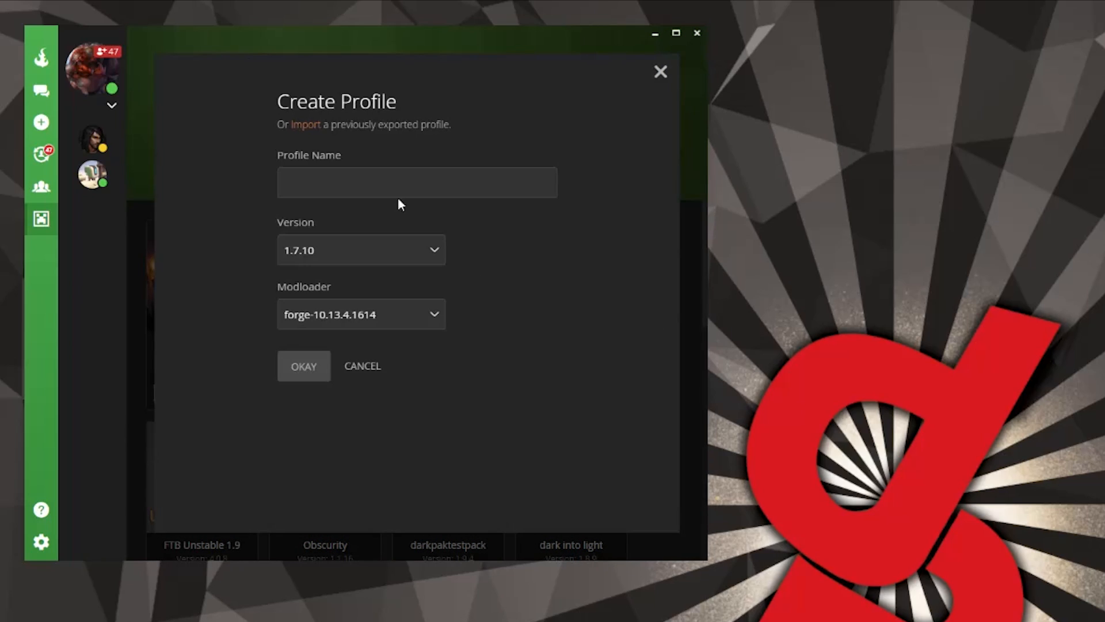
pyautogui.write('Test')
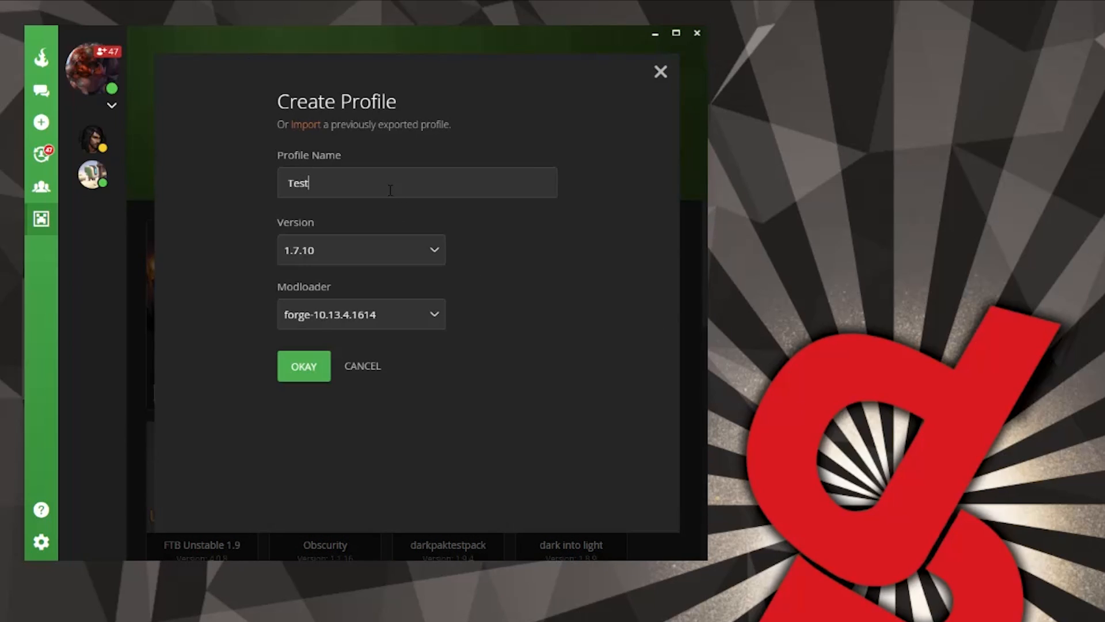
pyautogui.click(360, 250)
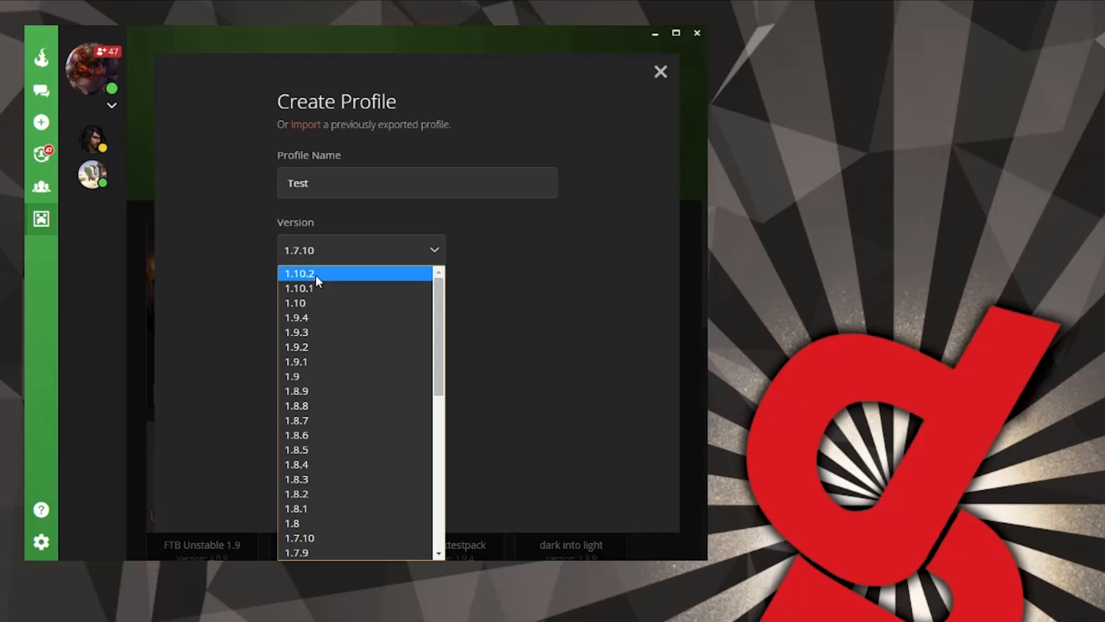
pyautogui.moveTo(291, 277)
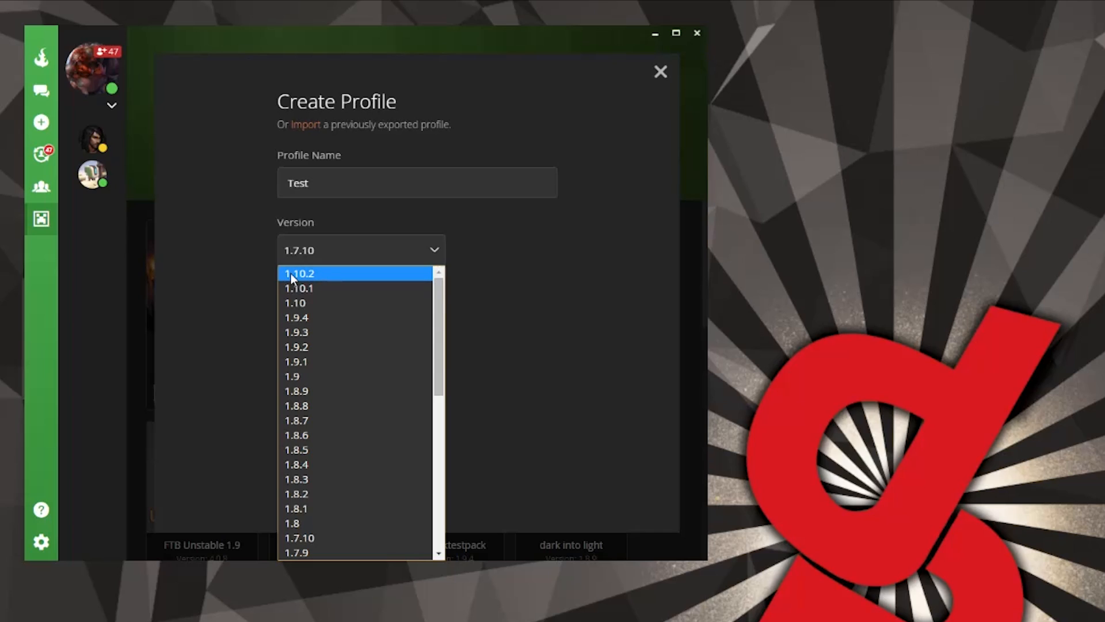
pyautogui.click(299, 274)
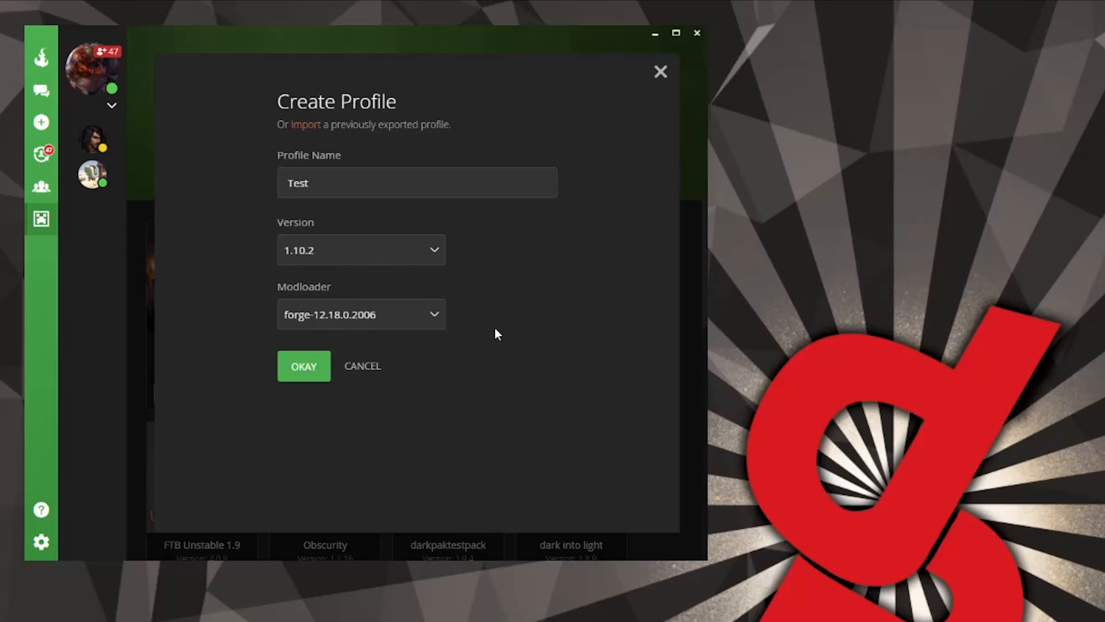
pyautogui.moveTo(494, 341)
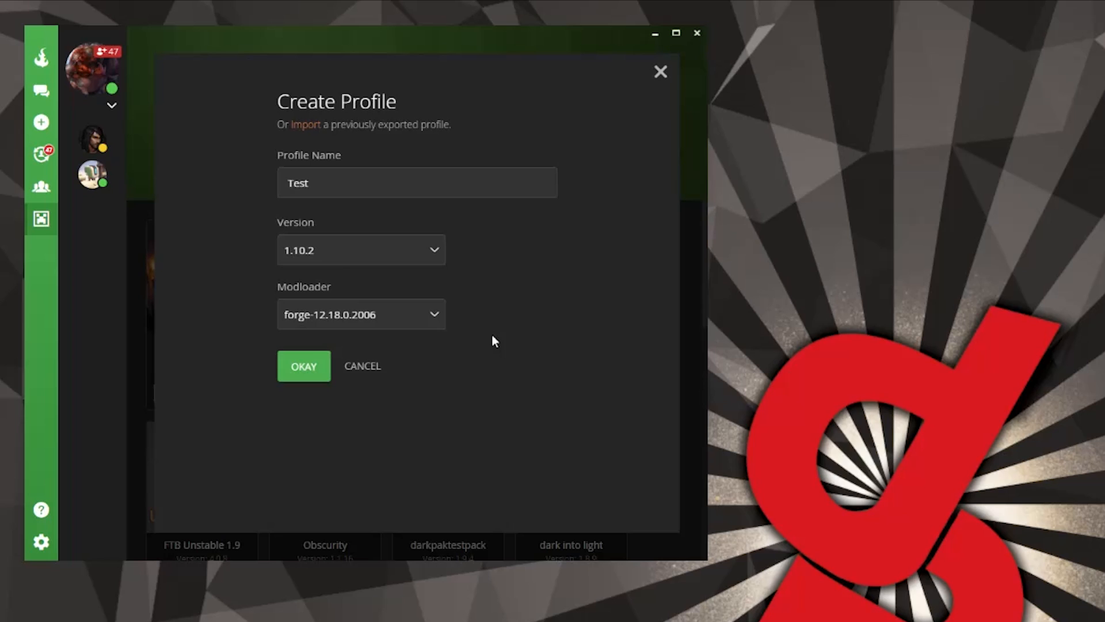
pyautogui.moveTo(451, 344)
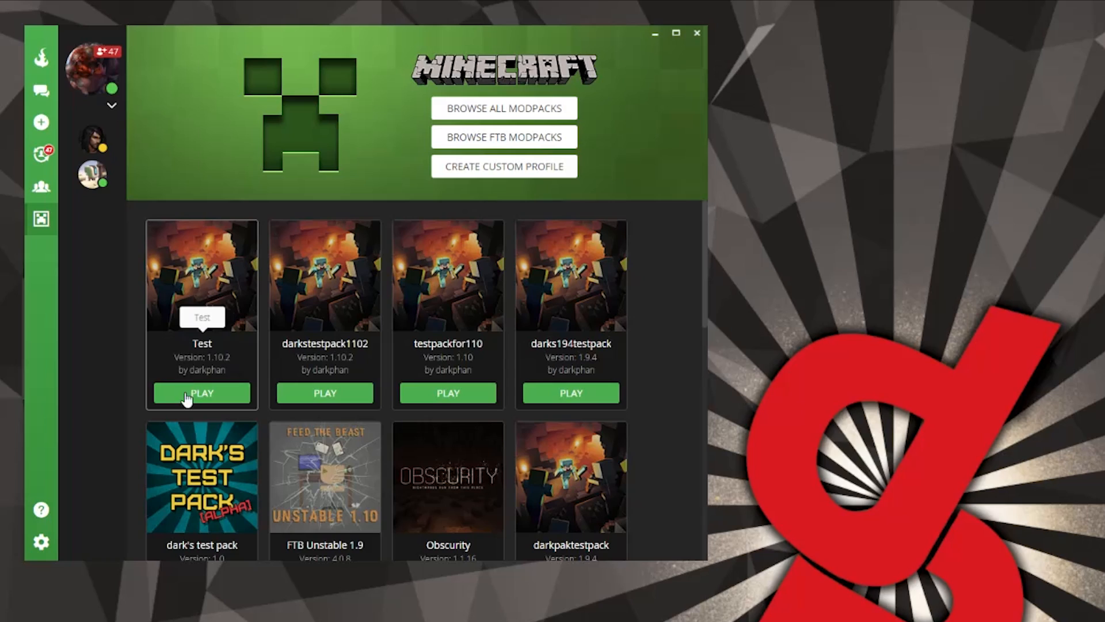
pyautogui.moveTo(208, 275)
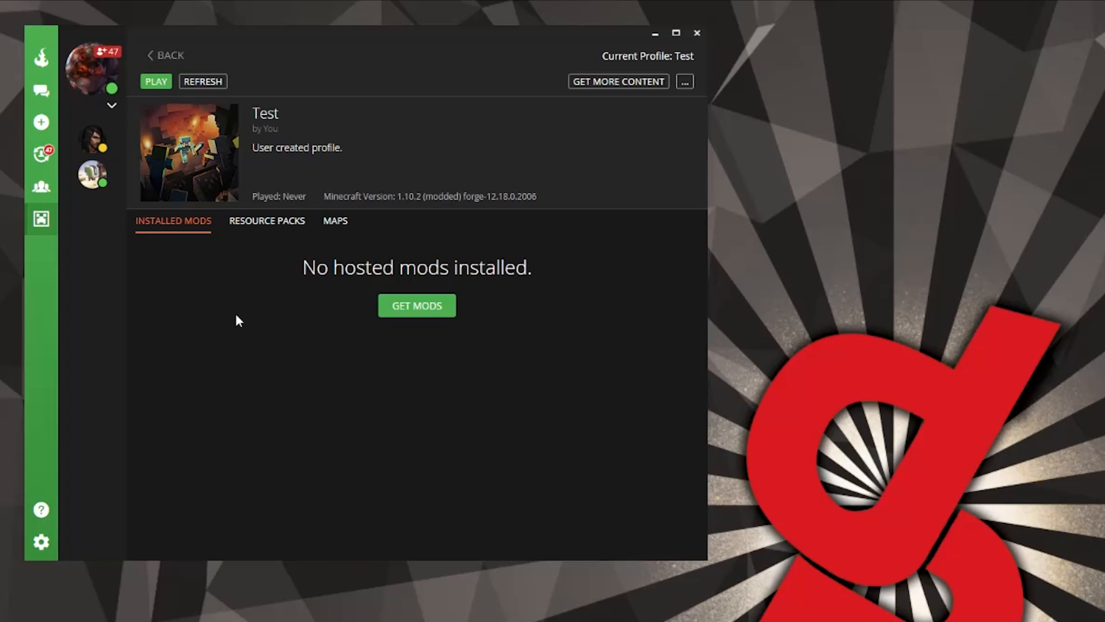
pyautogui.moveTo(388, 192)
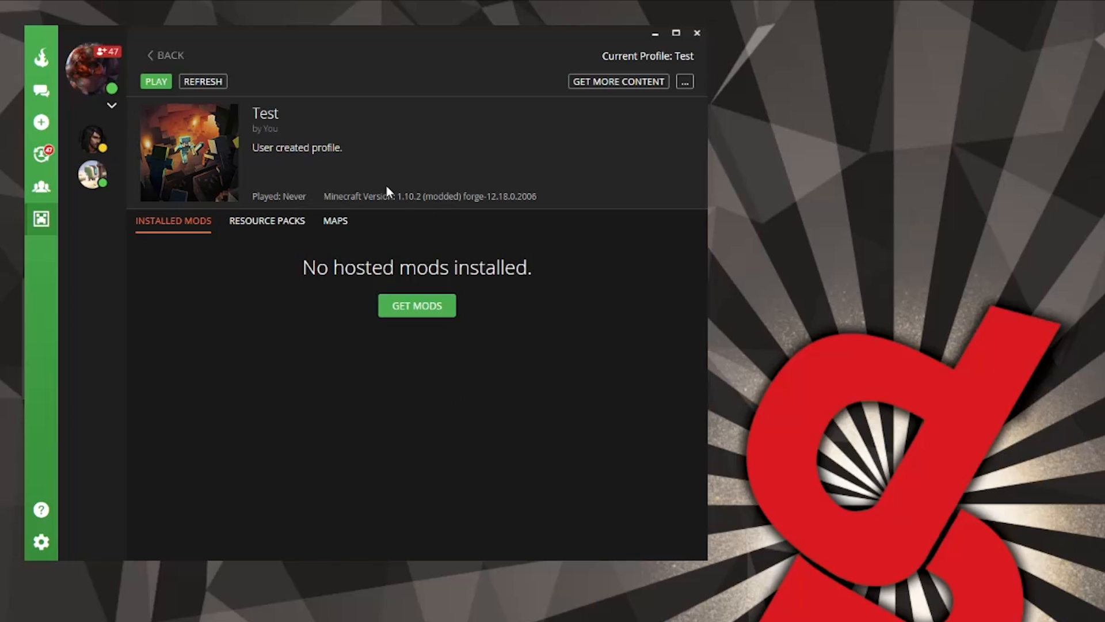
# Search the mod browser for 'map' and install JourneyMap into the profile
pyautogui.click(417, 305)
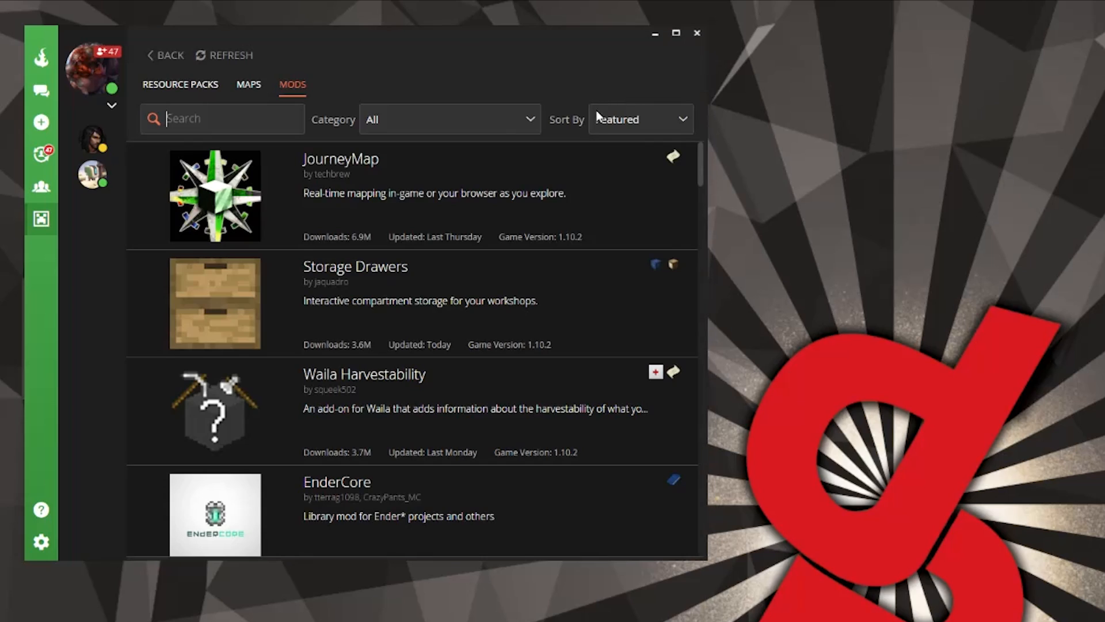
pyautogui.moveTo(216, 225)
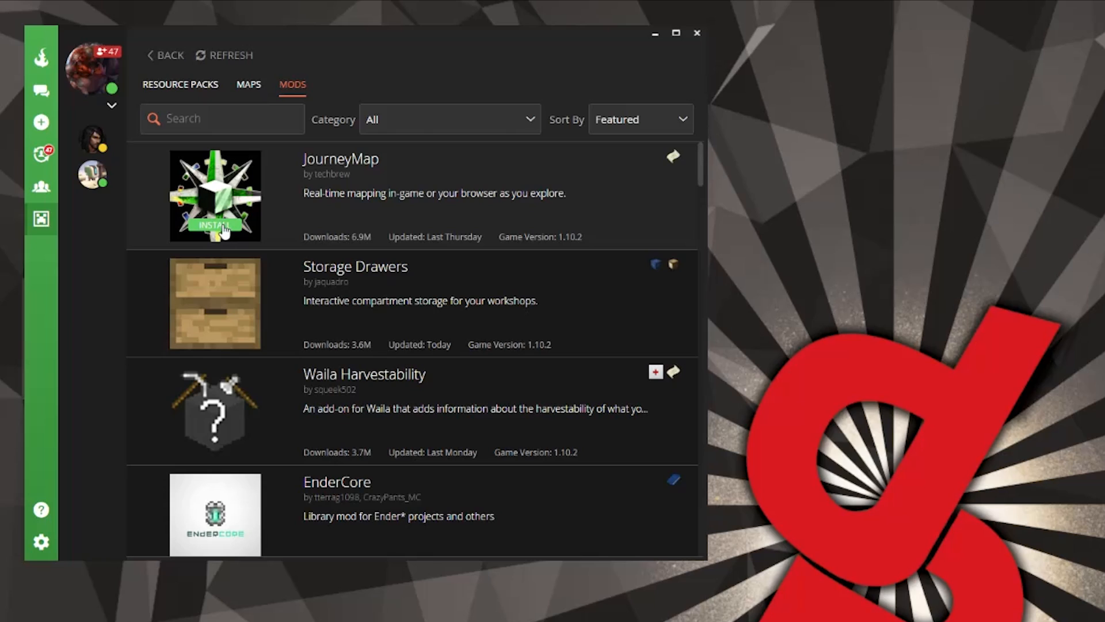
pyautogui.write('ma')
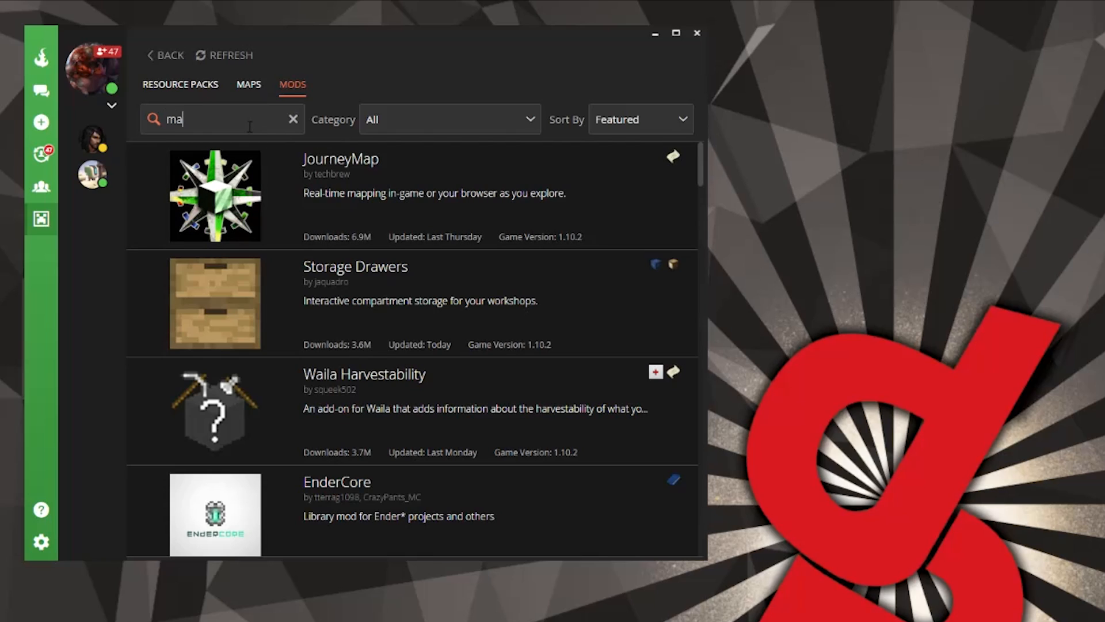
pyautogui.write('p')
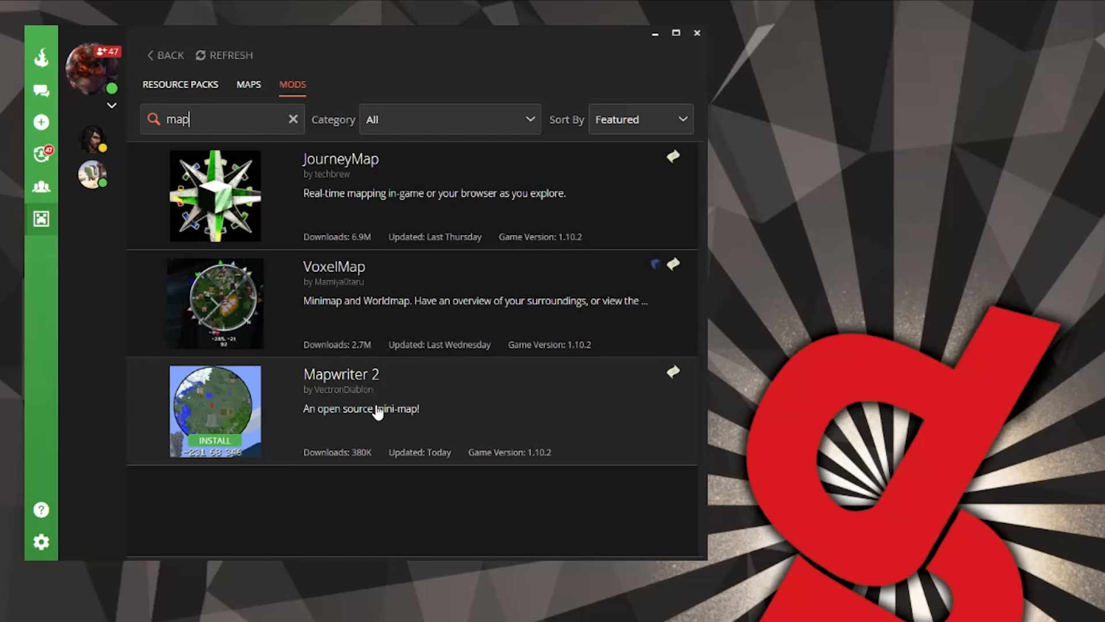
pyautogui.moveTo(224, 233)
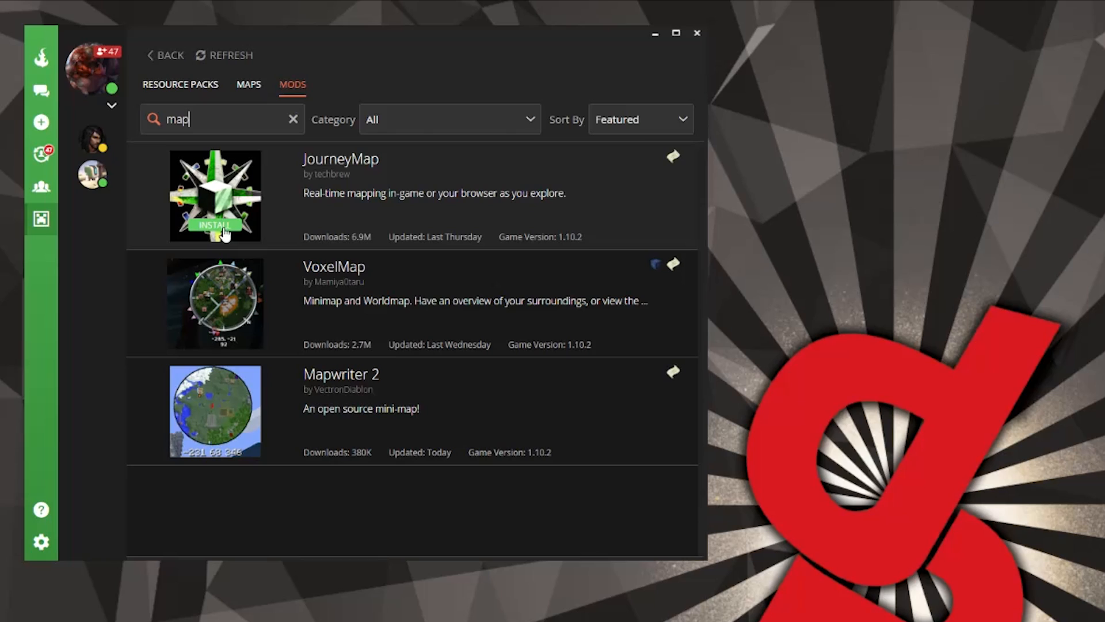
pyautogui.click(214, 224)
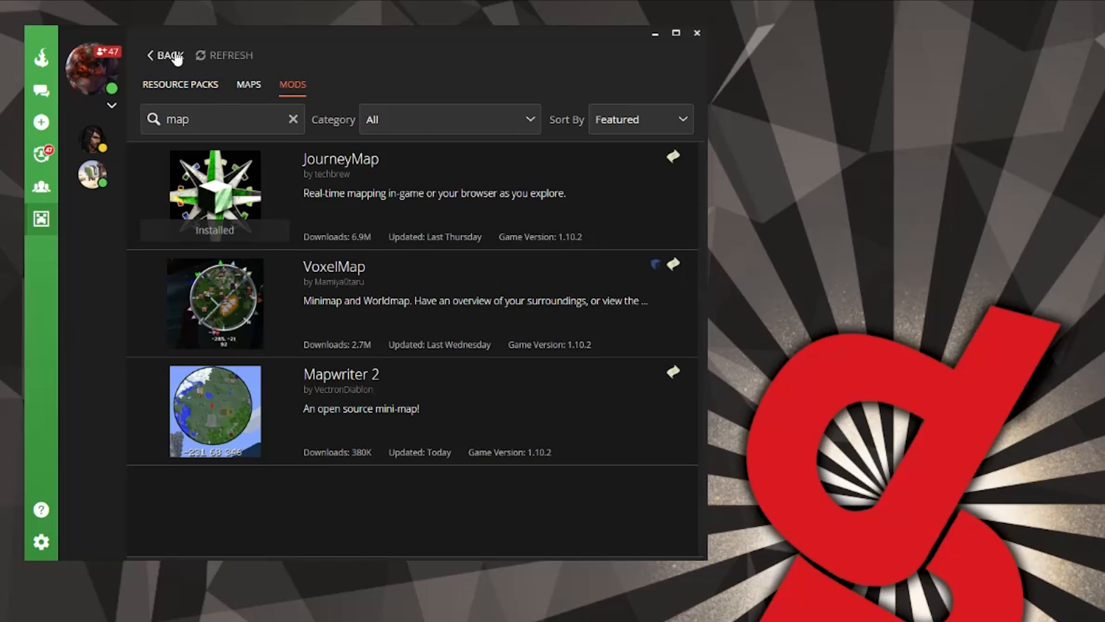
# Go back to the Test profile page where JourneyMap is listed as installed
pyautogui.click(163, 55)
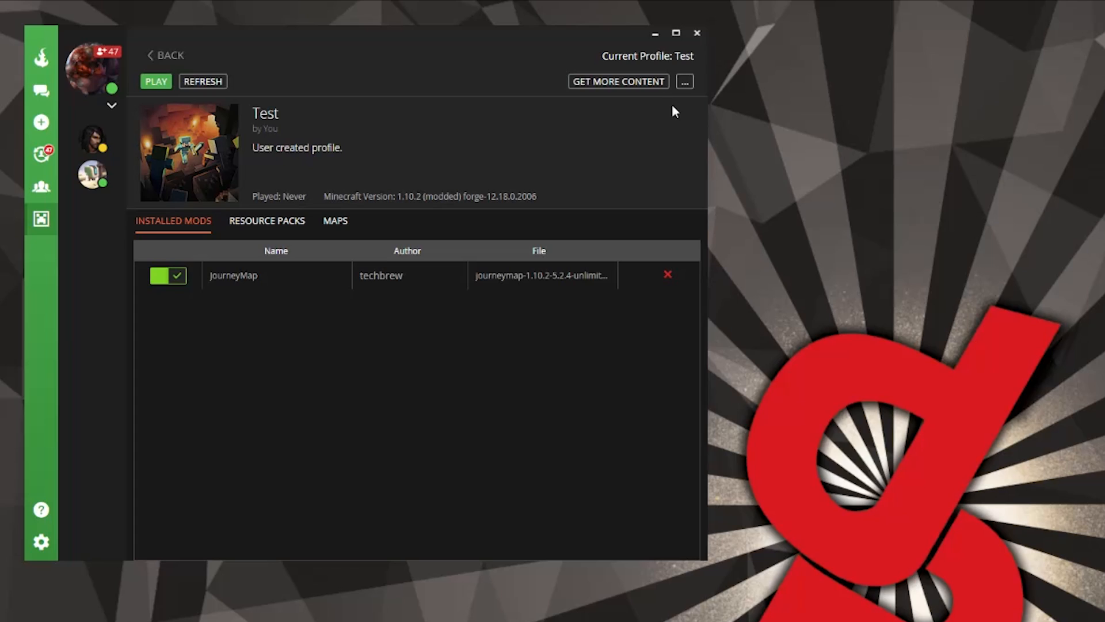
pyautogui.click(684, 80)
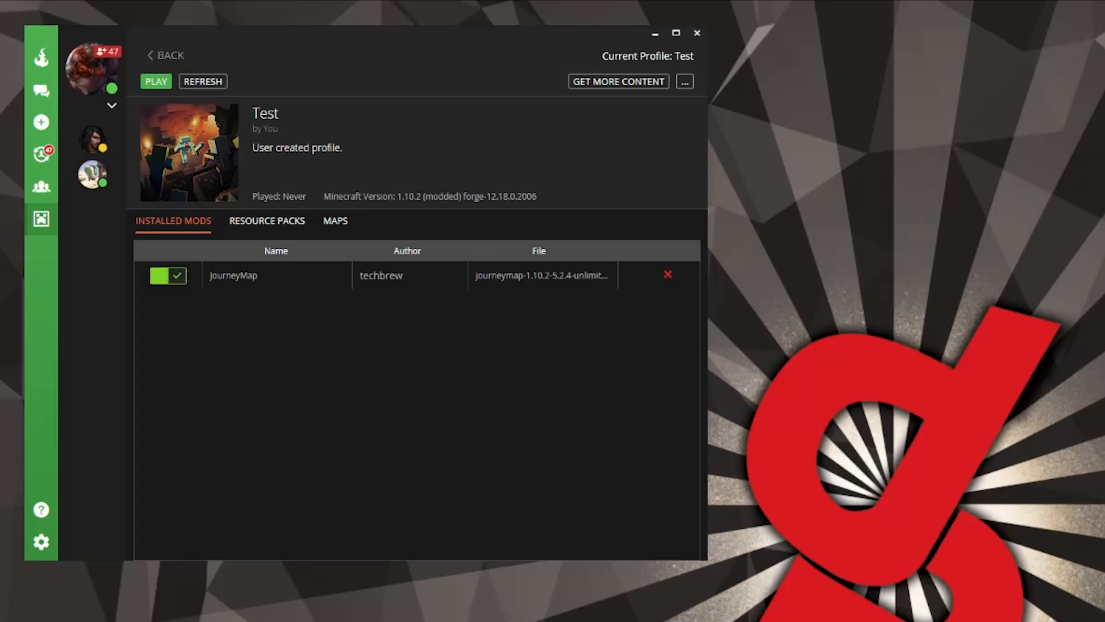
pyautogui.moveTo(926, 264)
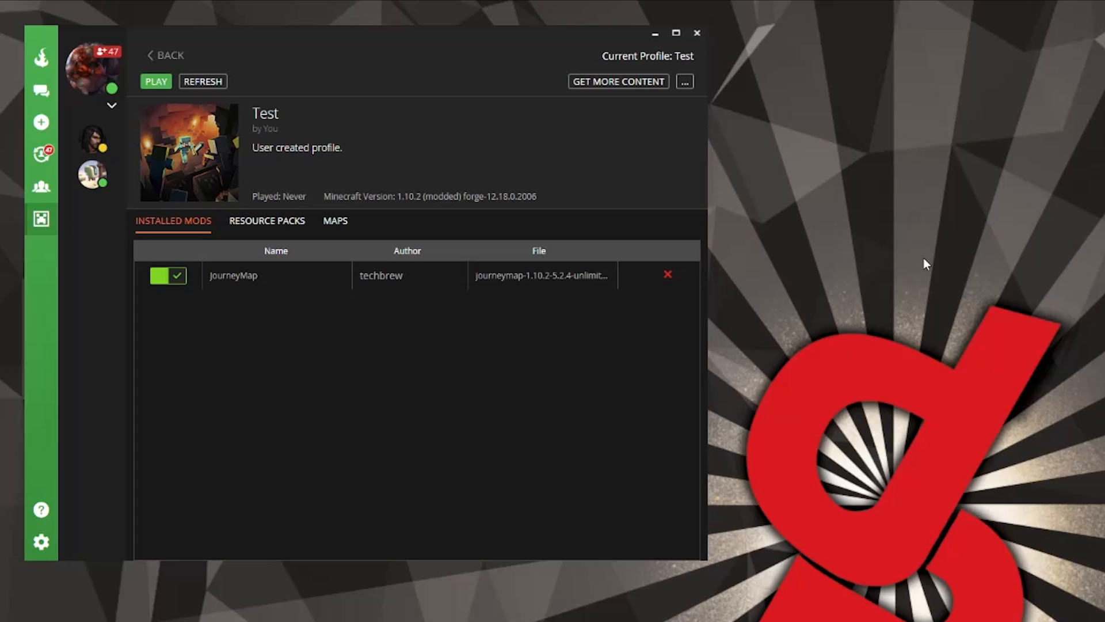
pyautogui.moveTo(204, 81)
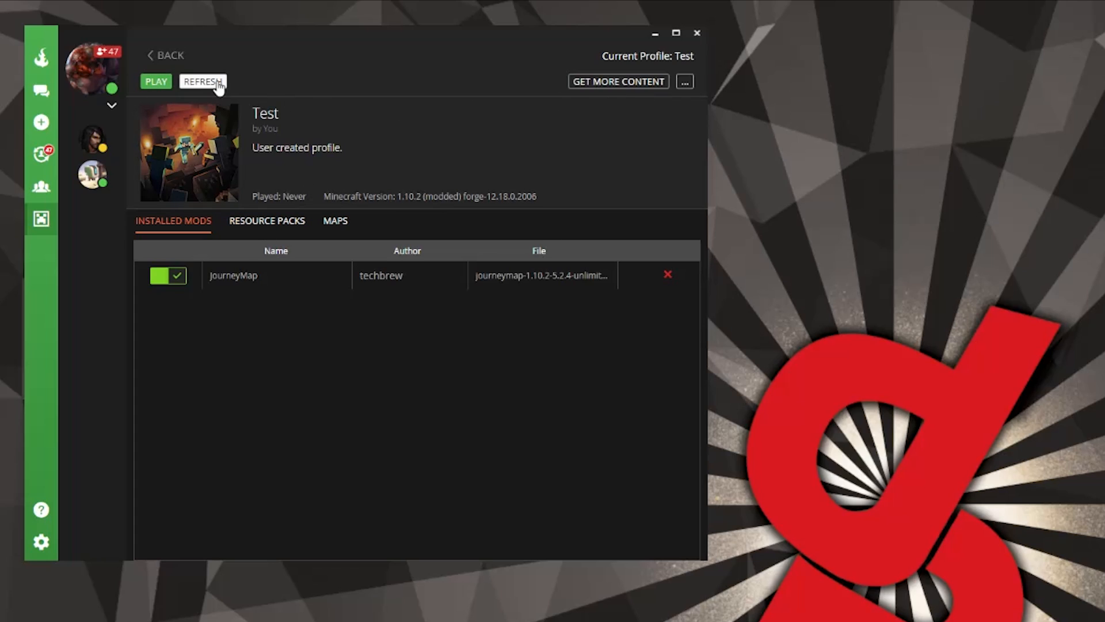
pyautogui.moveTo(817, 316)
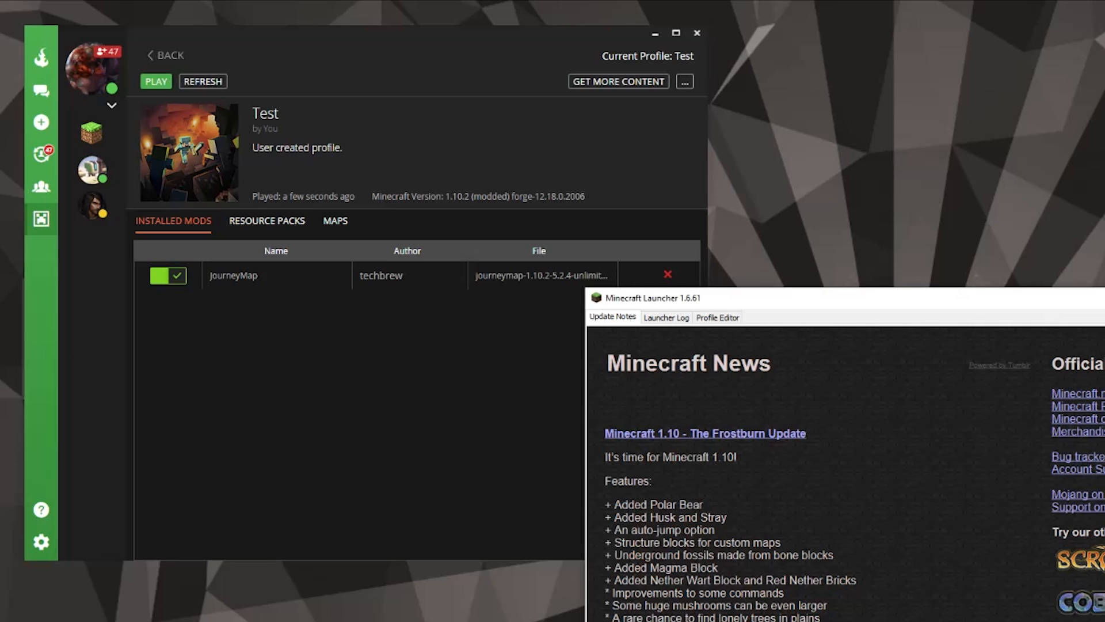
# Start Minecraft 1.10.2 with Forge from the Test profile
pyautogui.click(156, 81)
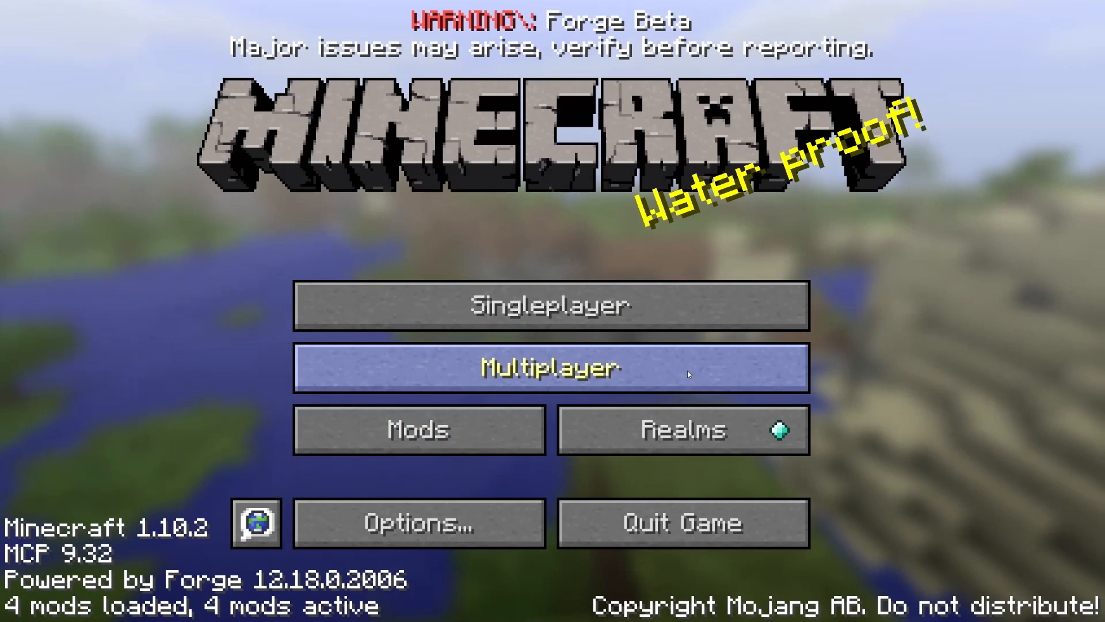
pyautogui.moveTo(523, 489)
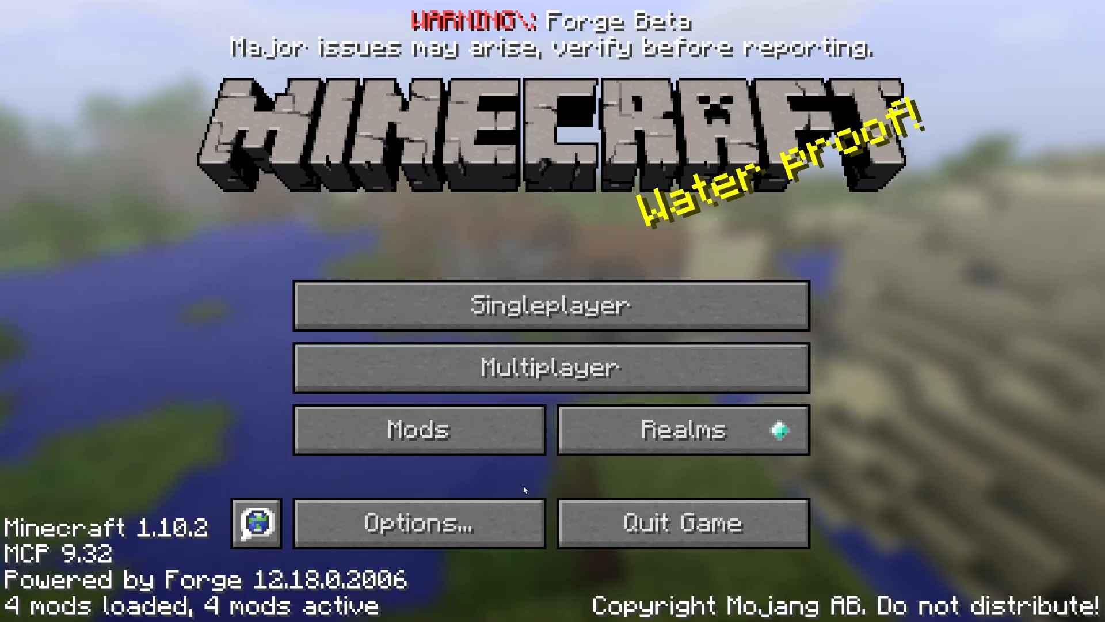
pyautogui.moveTo(392, 512)
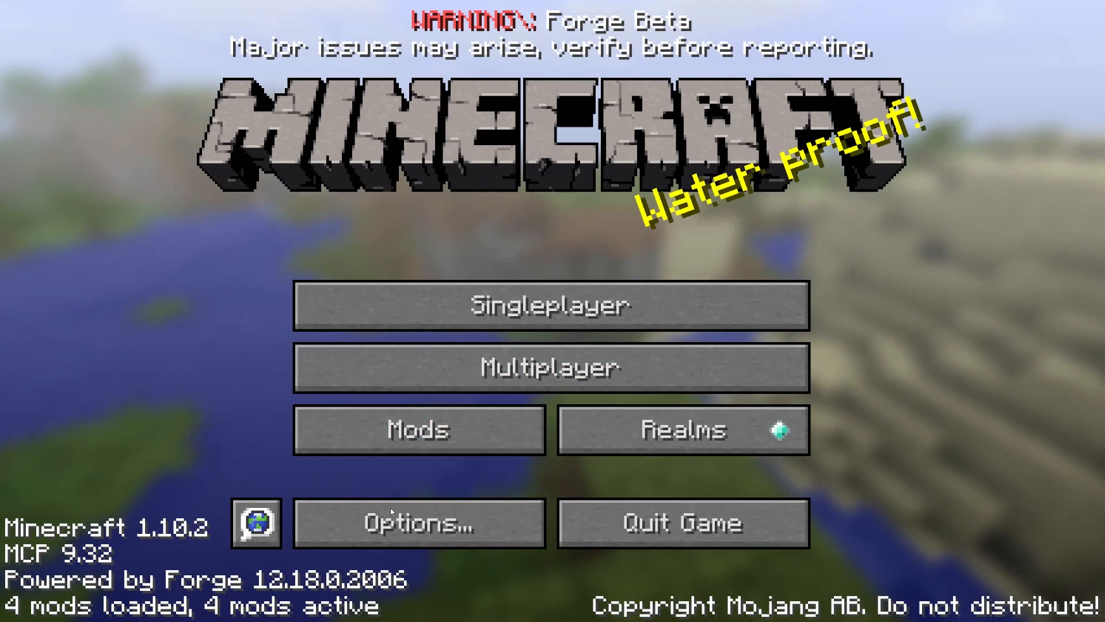
pyautogui.click(418, 523)
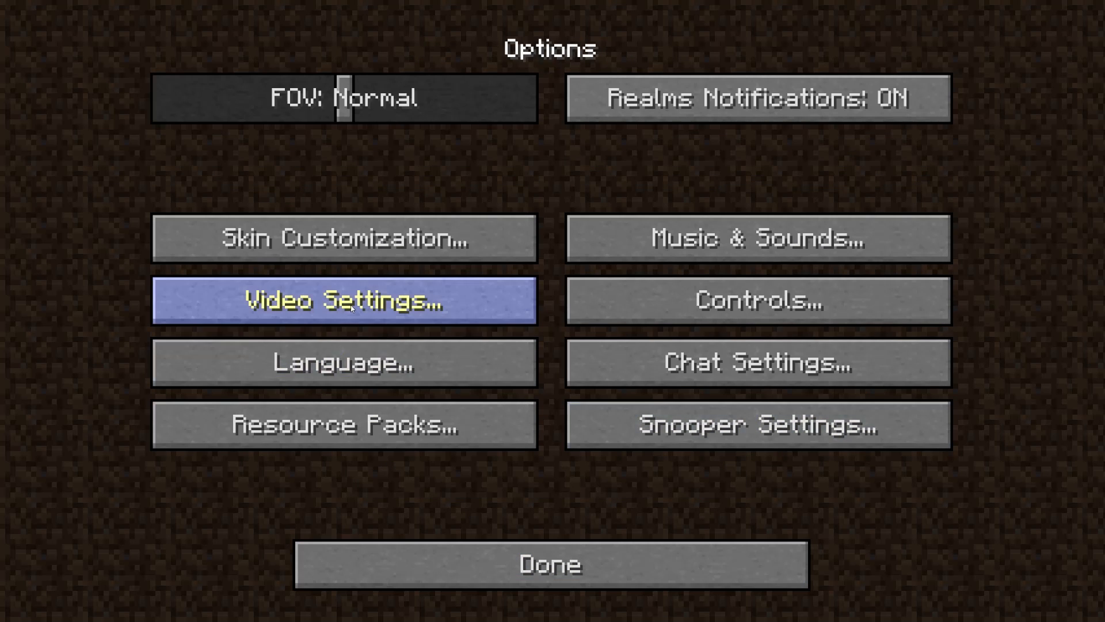
pyautogui.click(344, 299)
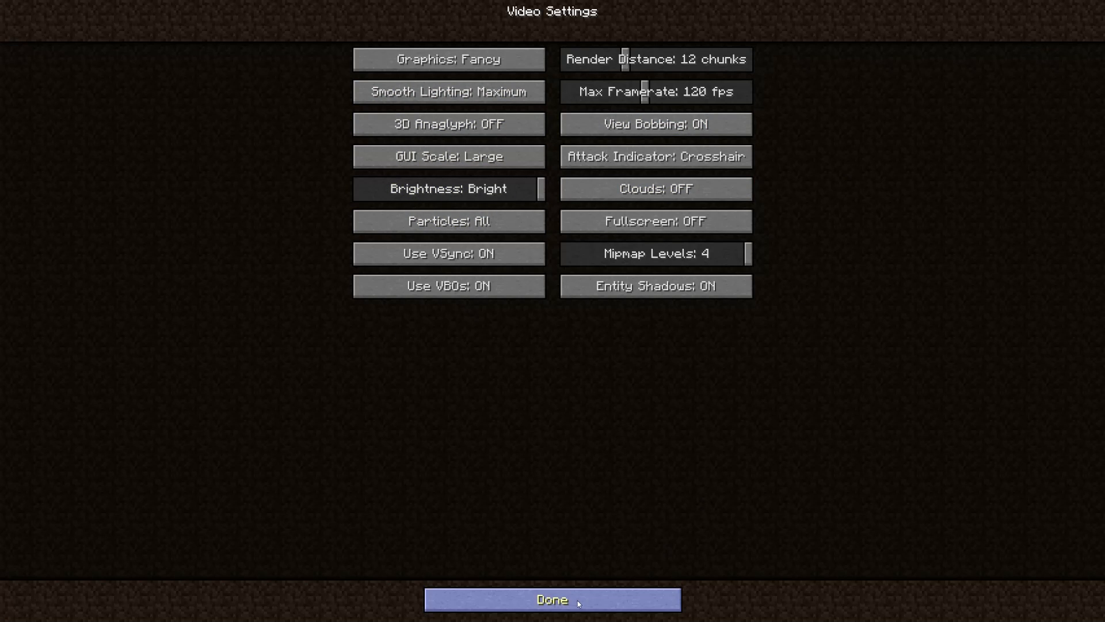
pyautogui.click(552, 598)
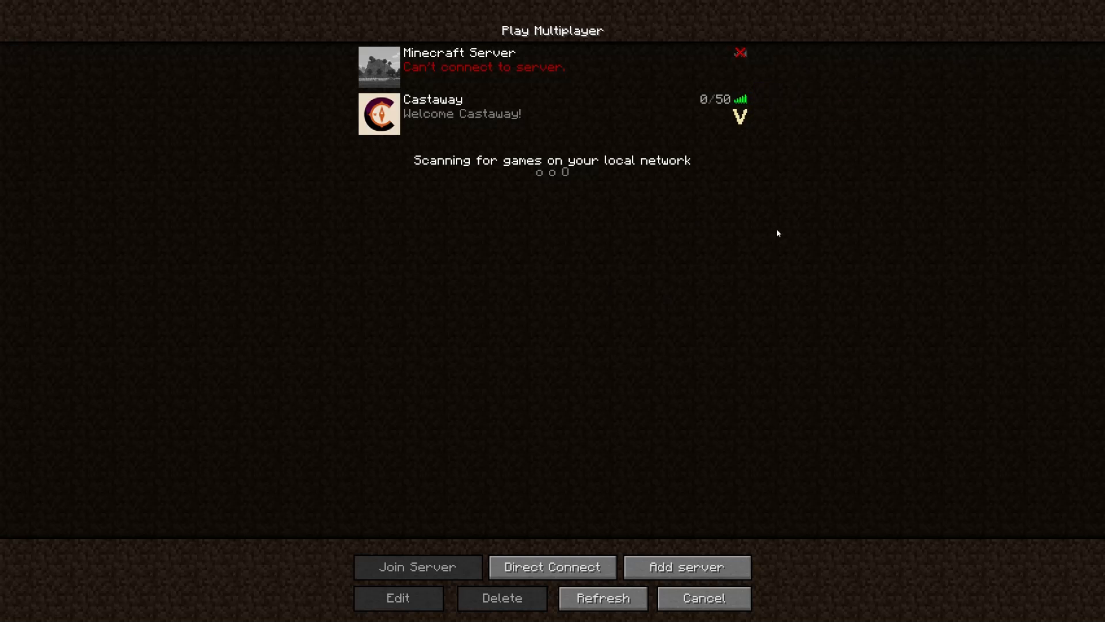
pyautogui.moveTo(740, 115)
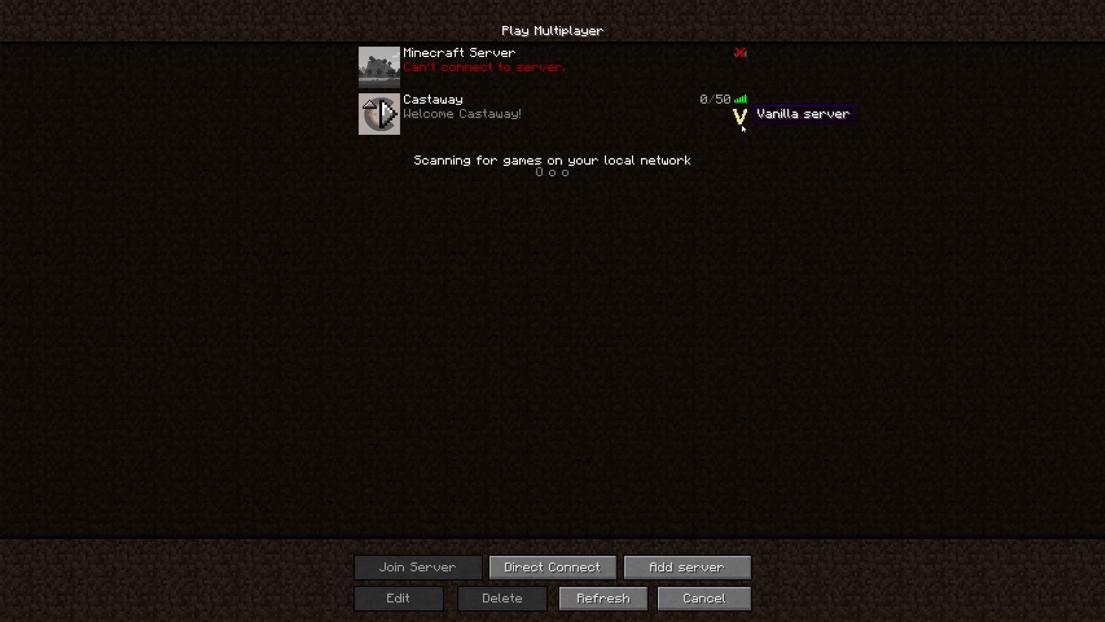
pyautogui.moveTo(534, 76)
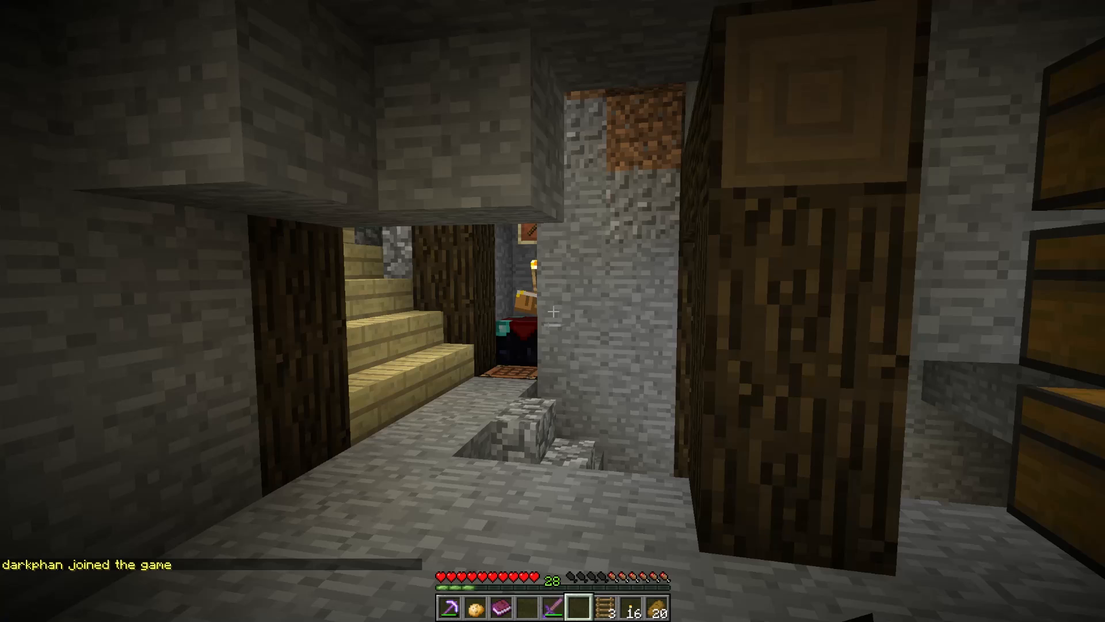
pyautogui.moveTo(553, 311)
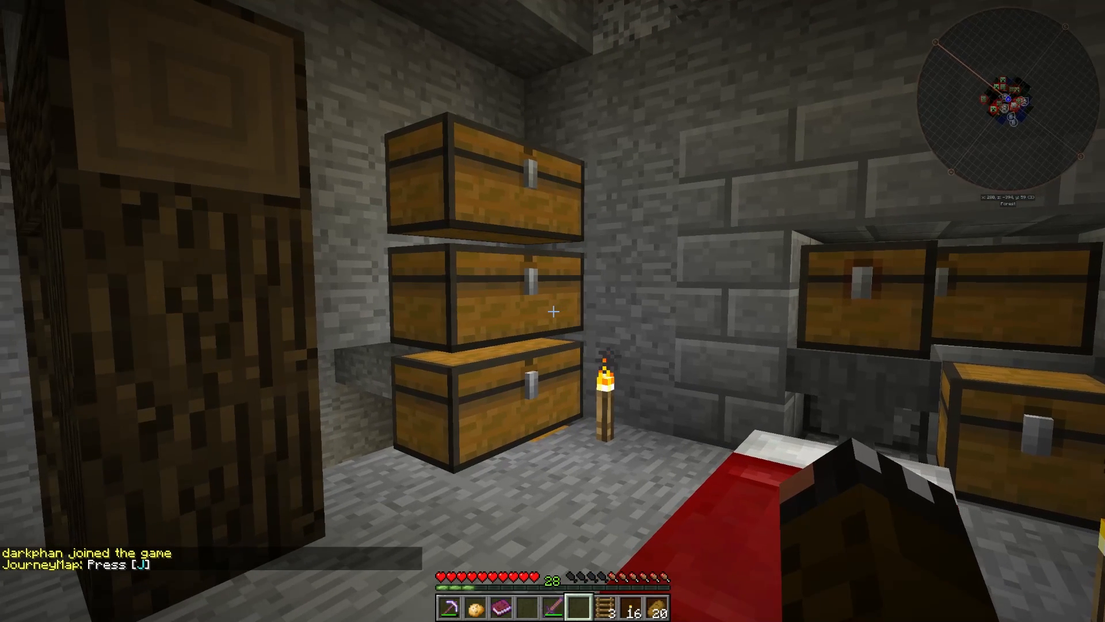
# In JourneyMap options, set MiniMap Preset 1 to Square shape, size 20, view About and return to the game
pyautogui.press('j')
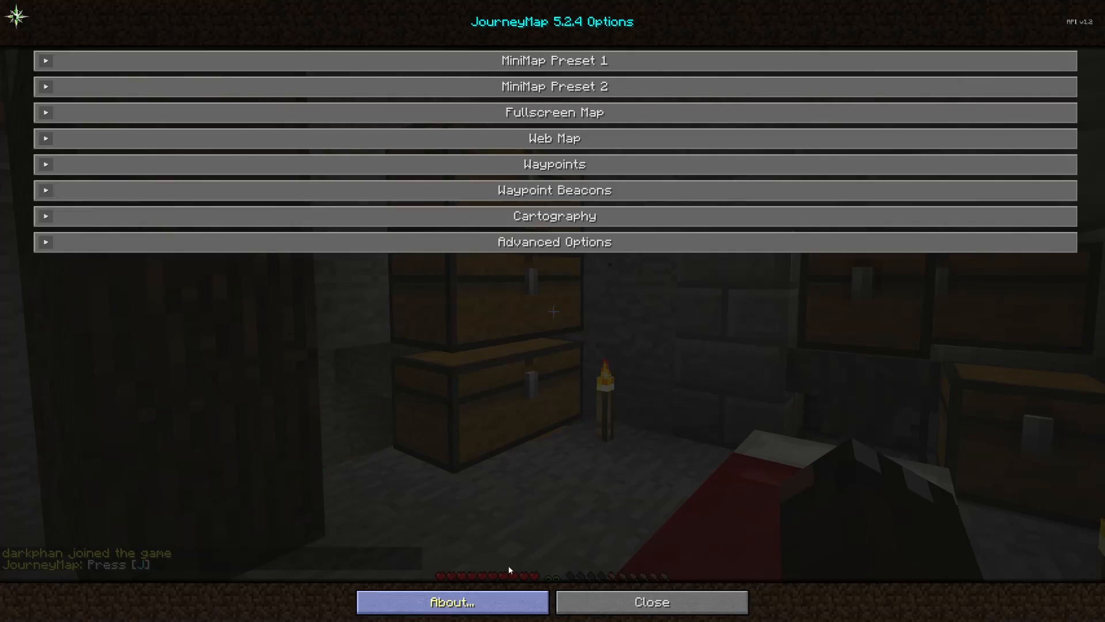
pyautogui.click(554, 61)
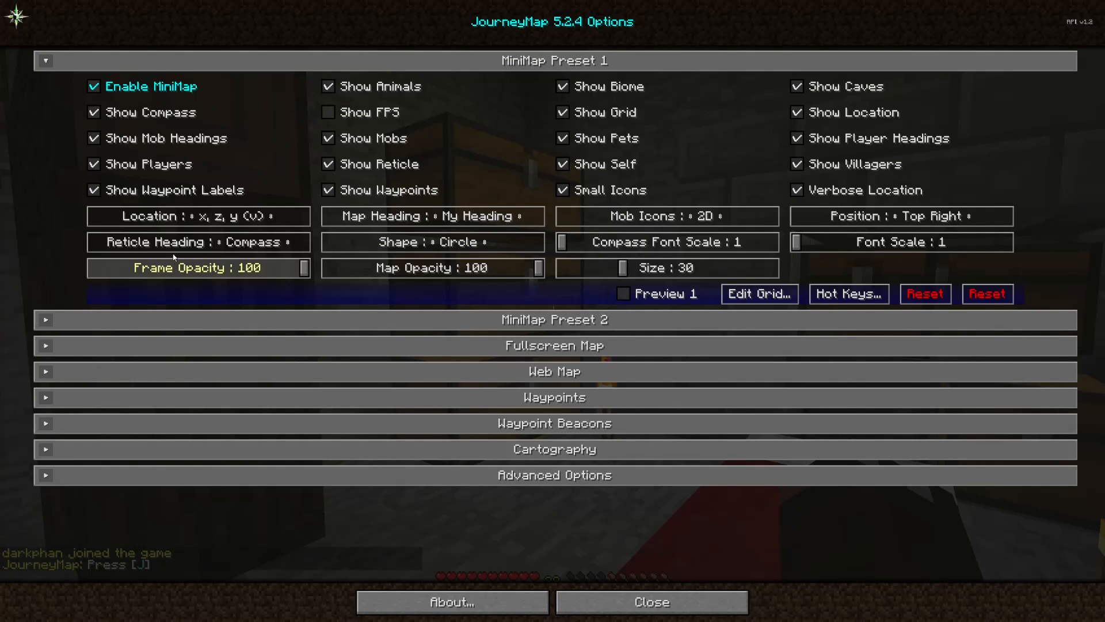
pyautogui.moveTo(431, 267)
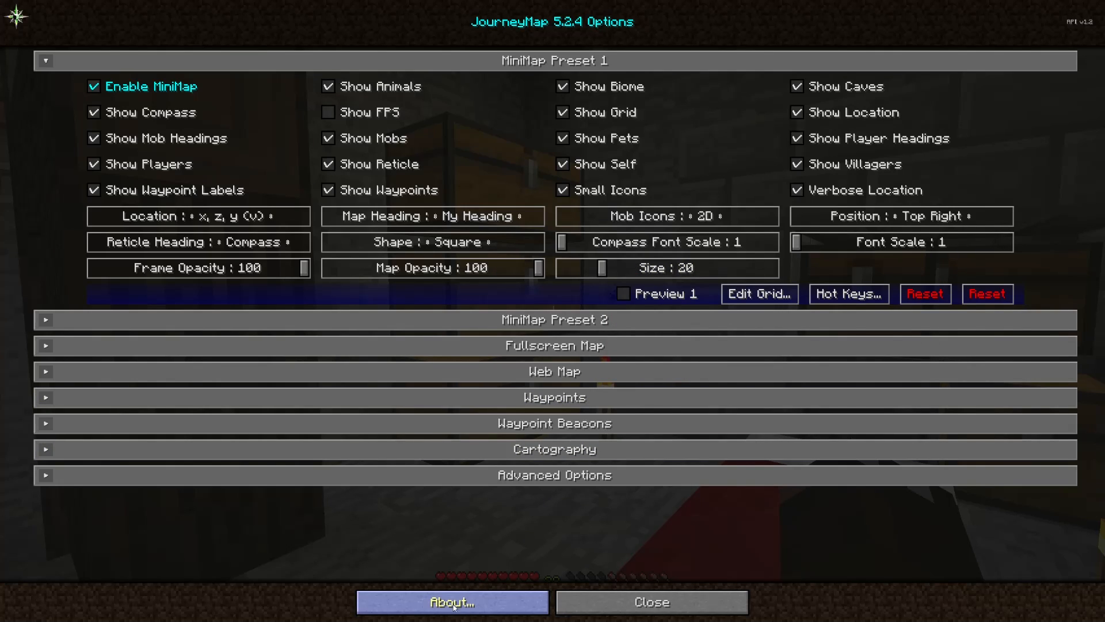
pyautogui.click(451, 600)
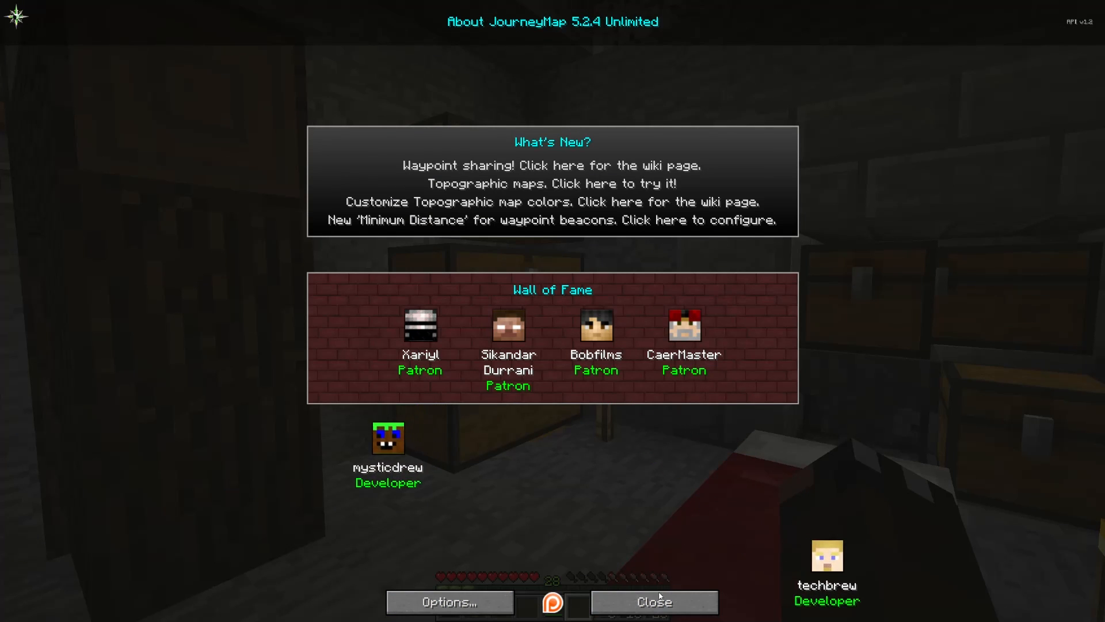
pyautogui.click(651, 600)
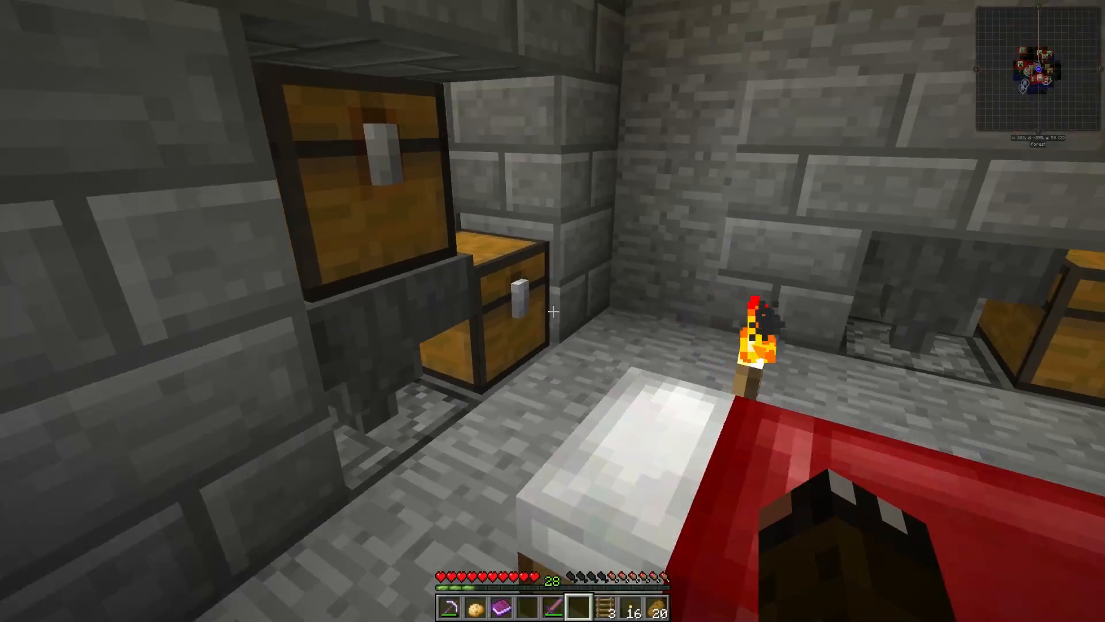
pyautogui.moveTo(553, 310)
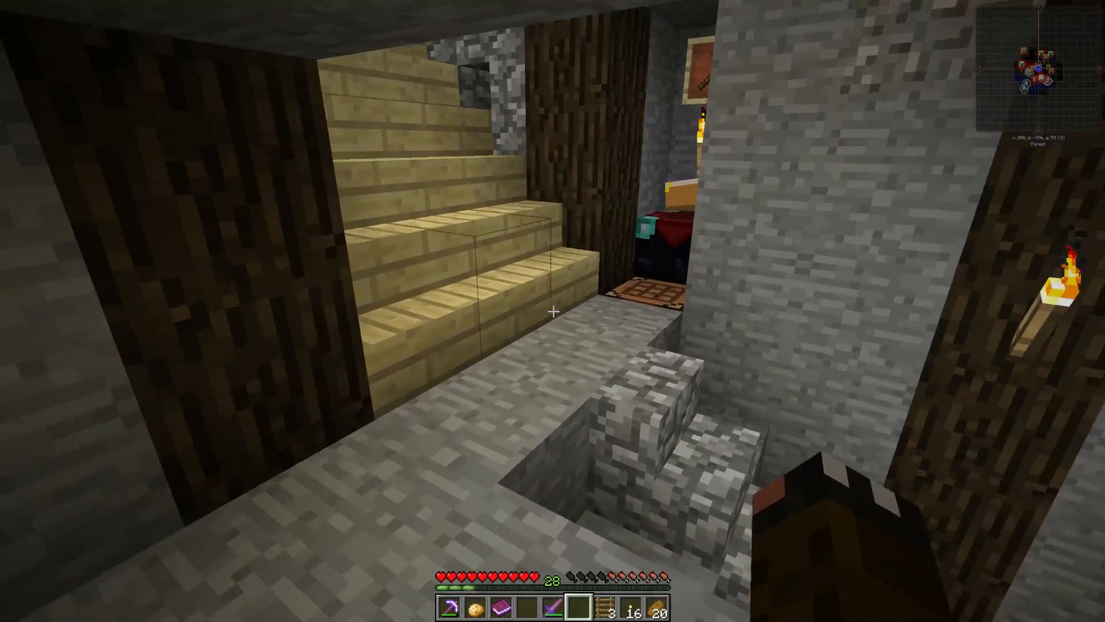
pyautogui.moveTo(552, 310)
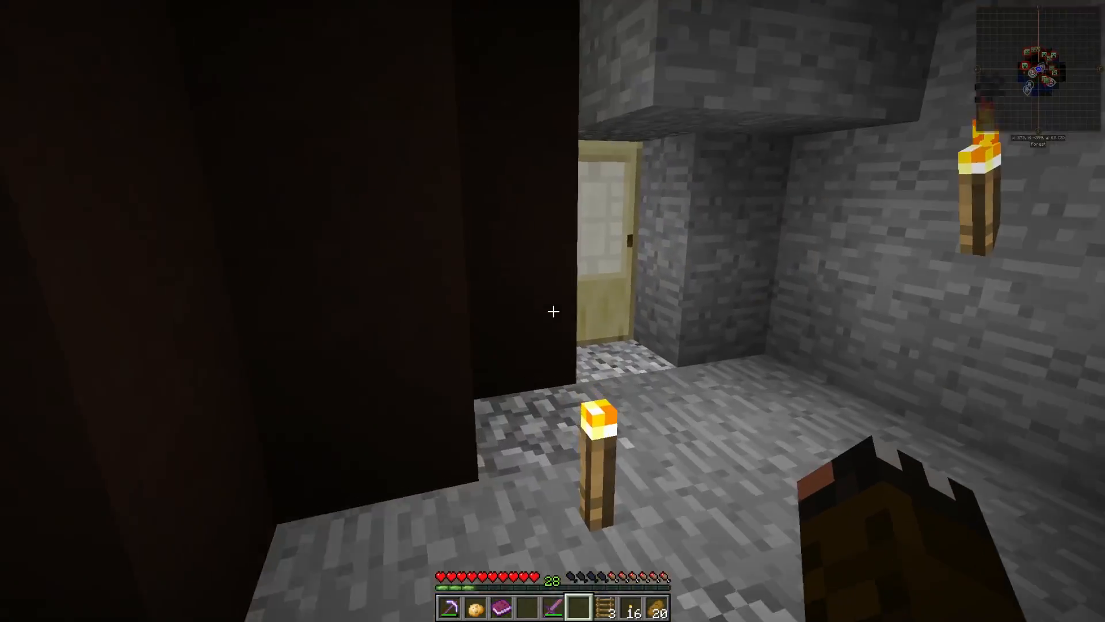
# Check the inventory while walking through the underground base corridors
pyautogui.press('e')
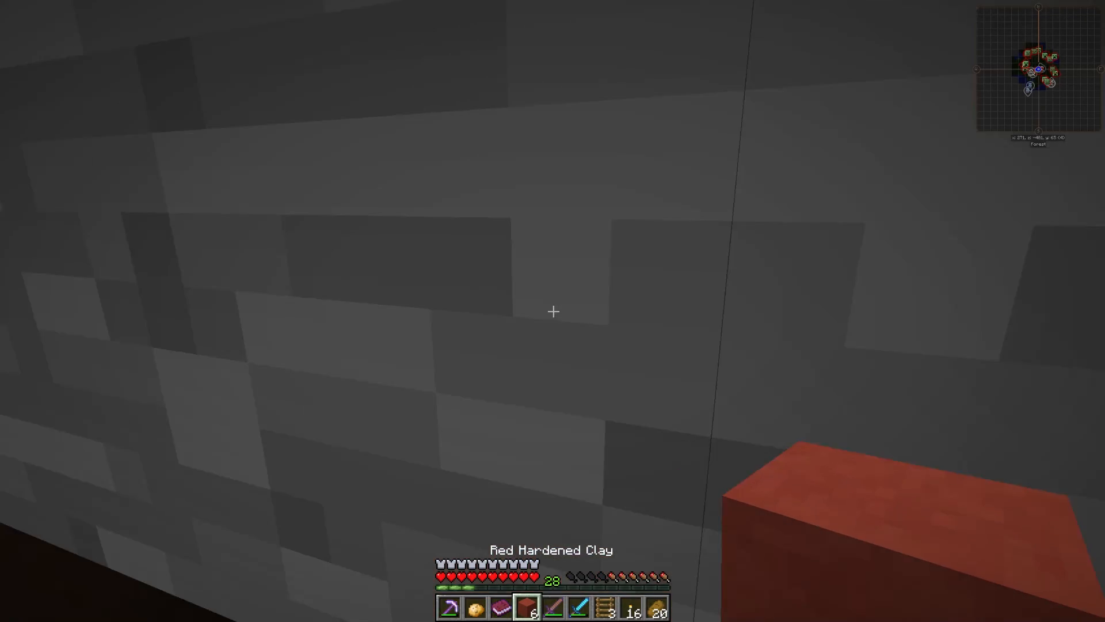
pyautogui.moveTo(552, 311)
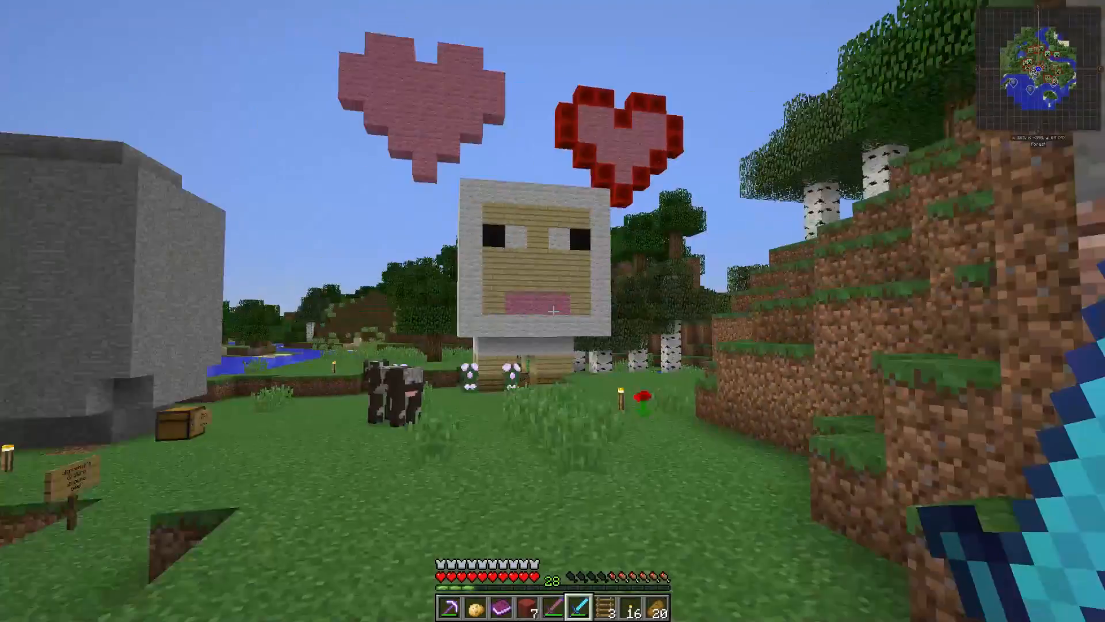
pyautogui.moveTo(553, 311)
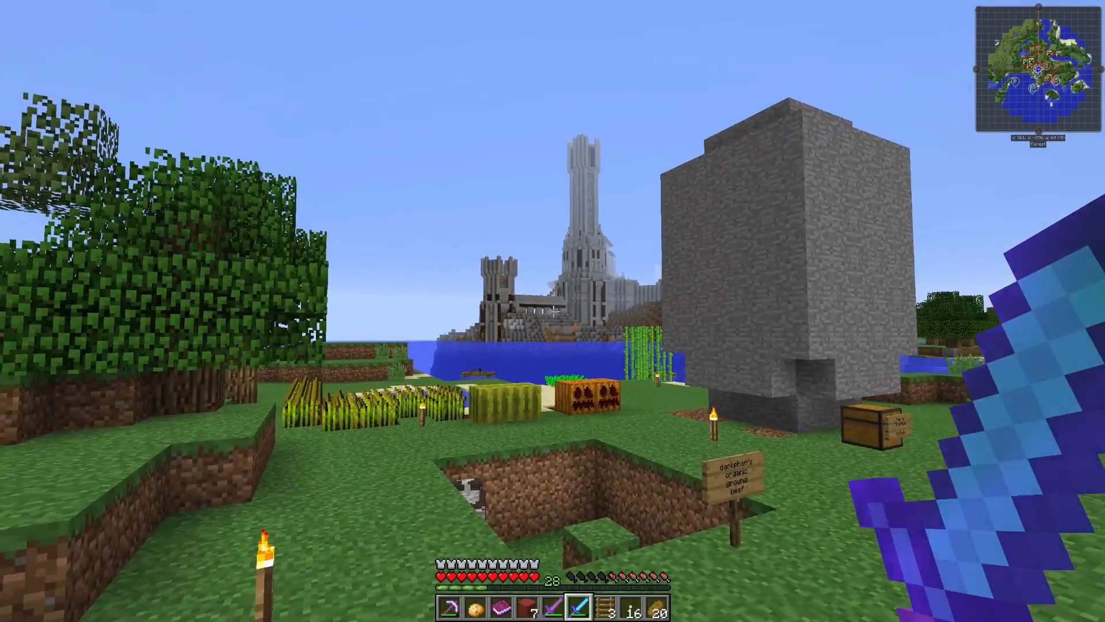
pyautogui.moveTo(553, 311)
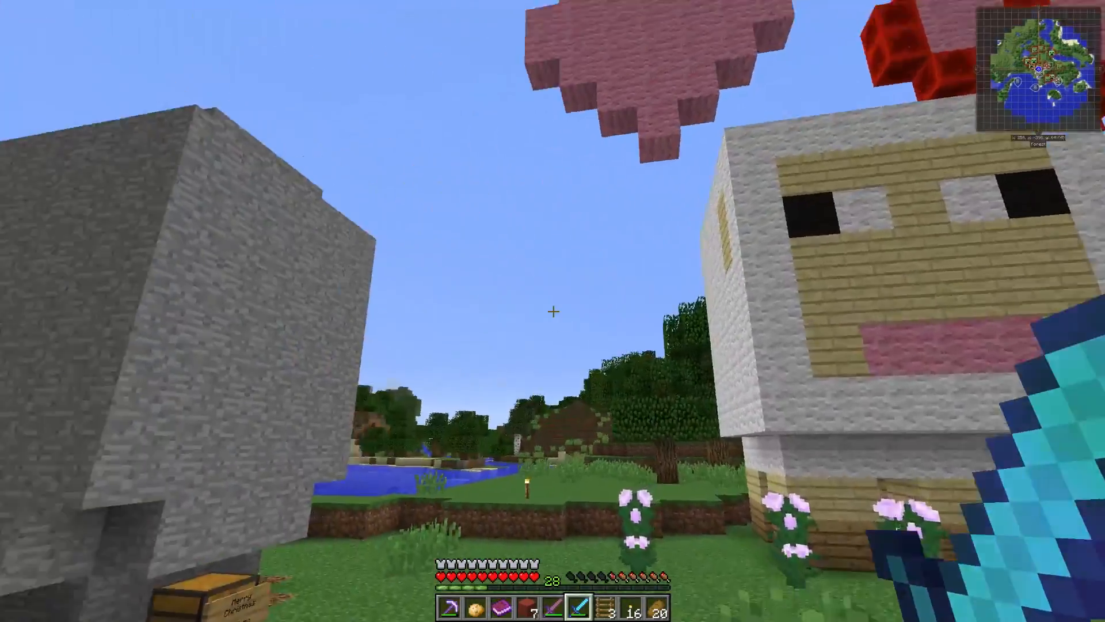
# View the fullscreen JourneyMap world map and return to the game
pyautogui.click(1041, 66)
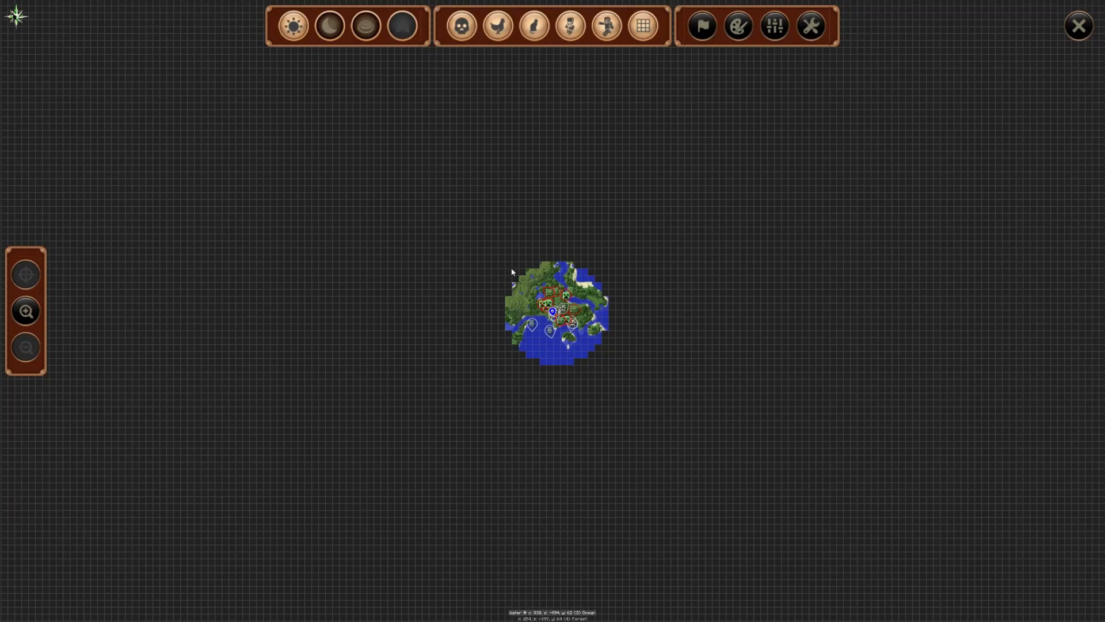
pyautogui.click(1078, 25)
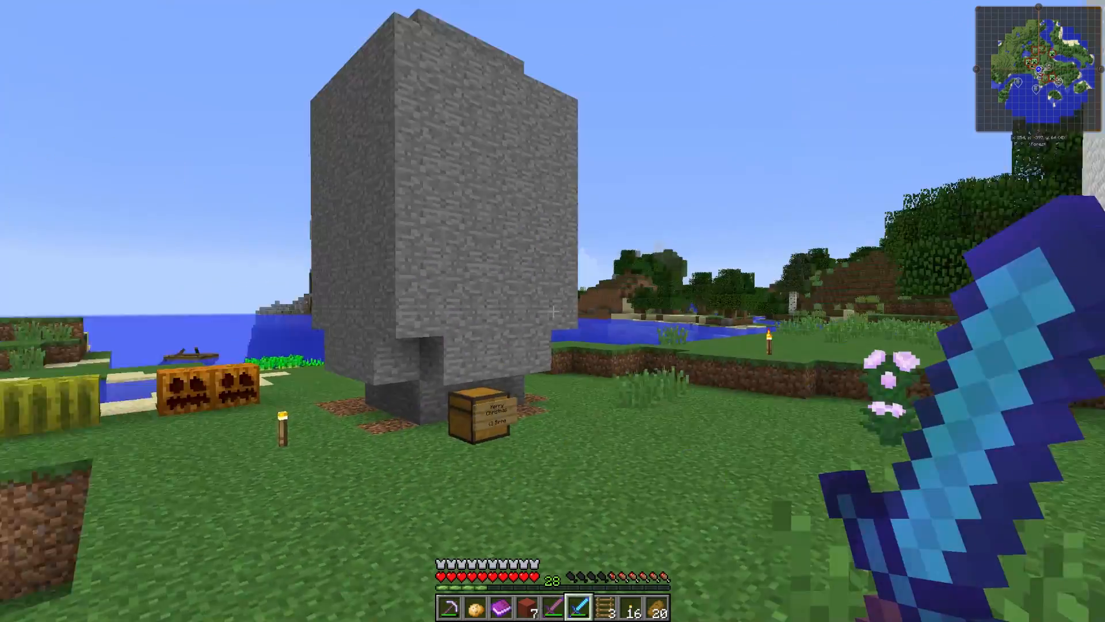
pyautogui.moveTo(552, 310)
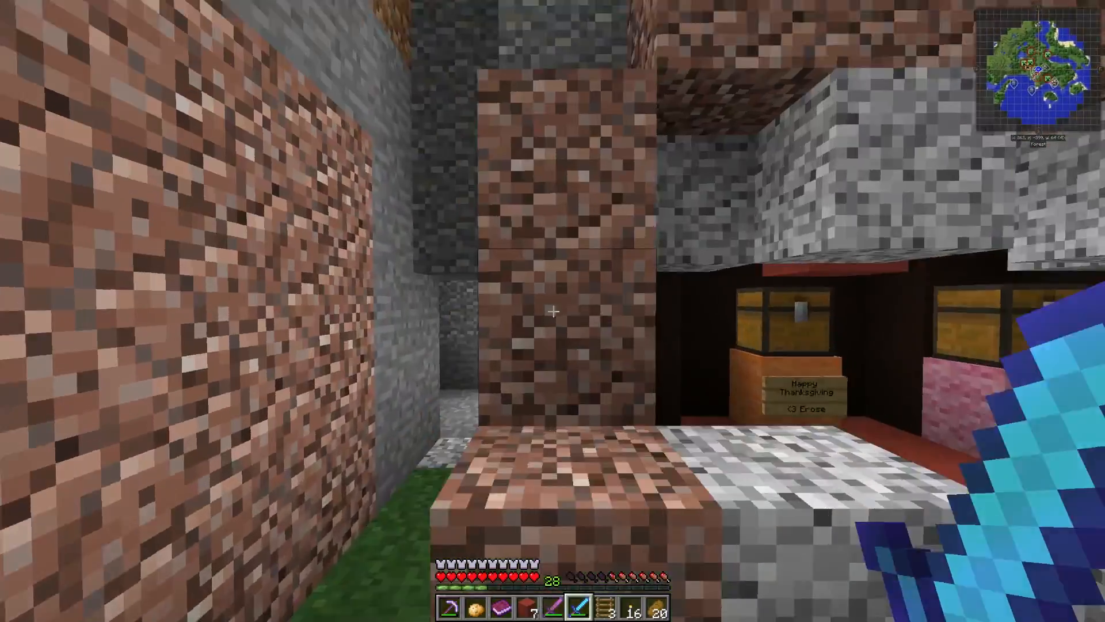
pyautogui.moveTo(552, 311)
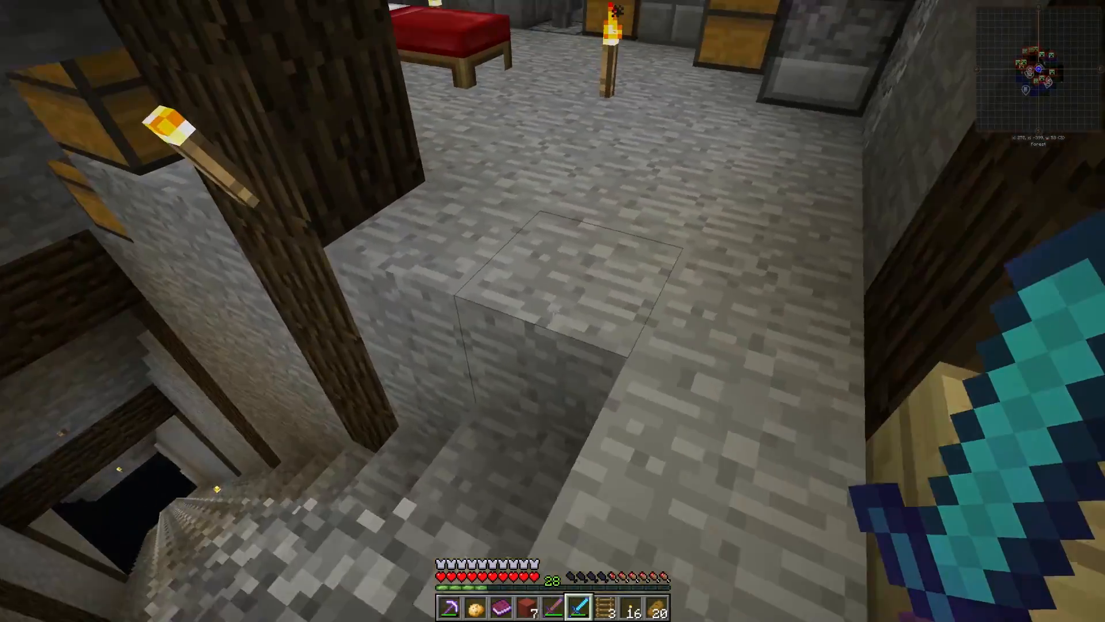
pyautogui.moveTo(553, 311)
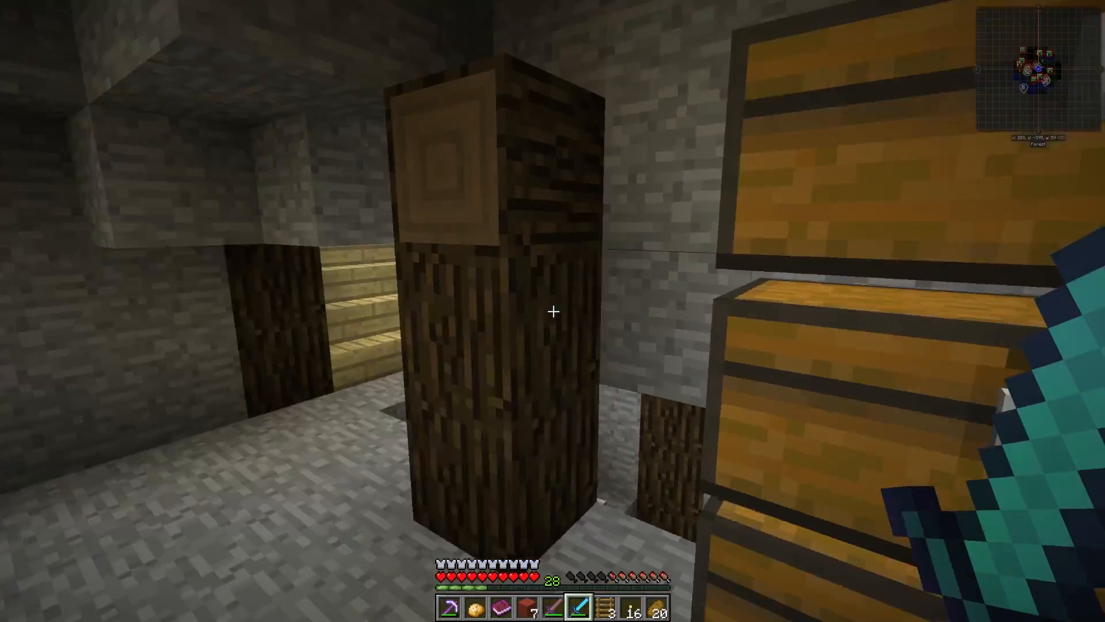
pyautogui.moveTo(553, 311)
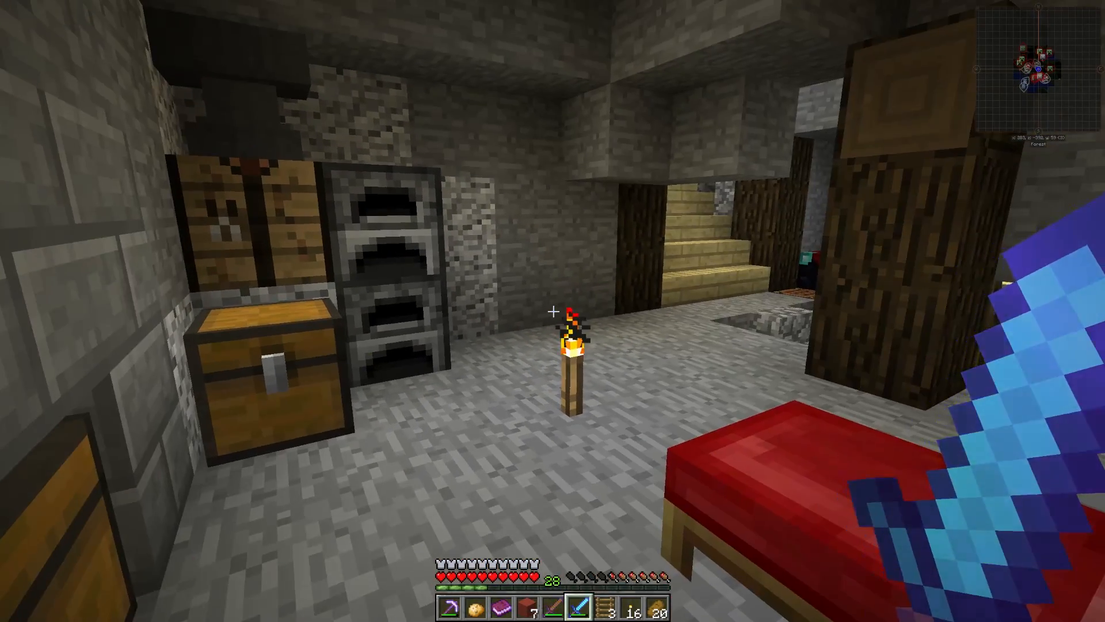
pyautogui.moveTo(552, 311)
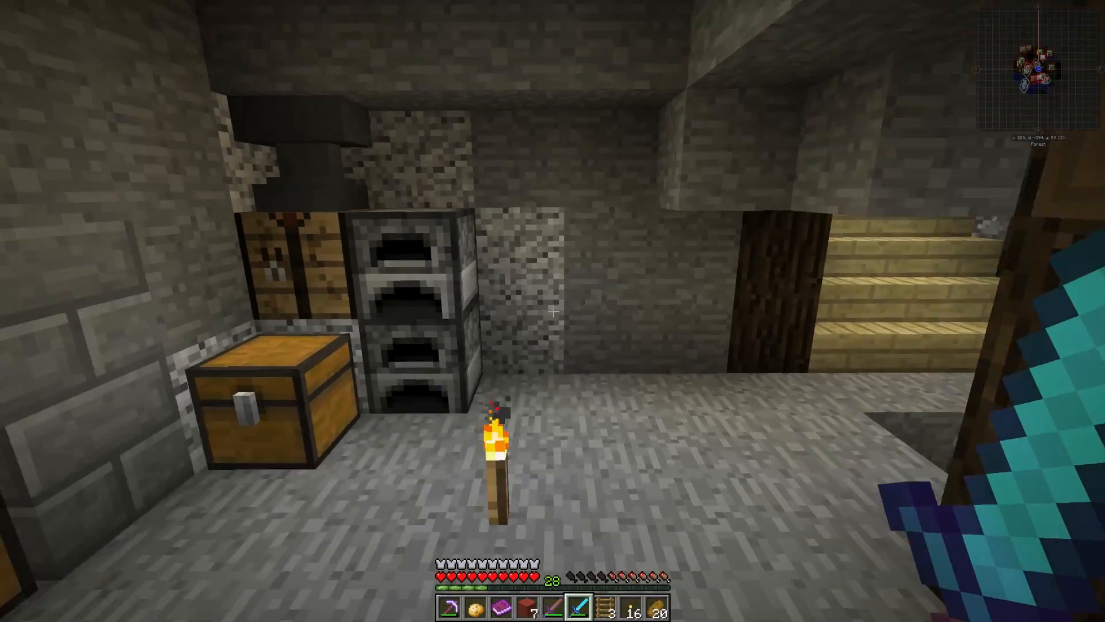
pyautogui.moveTo(552, 310)
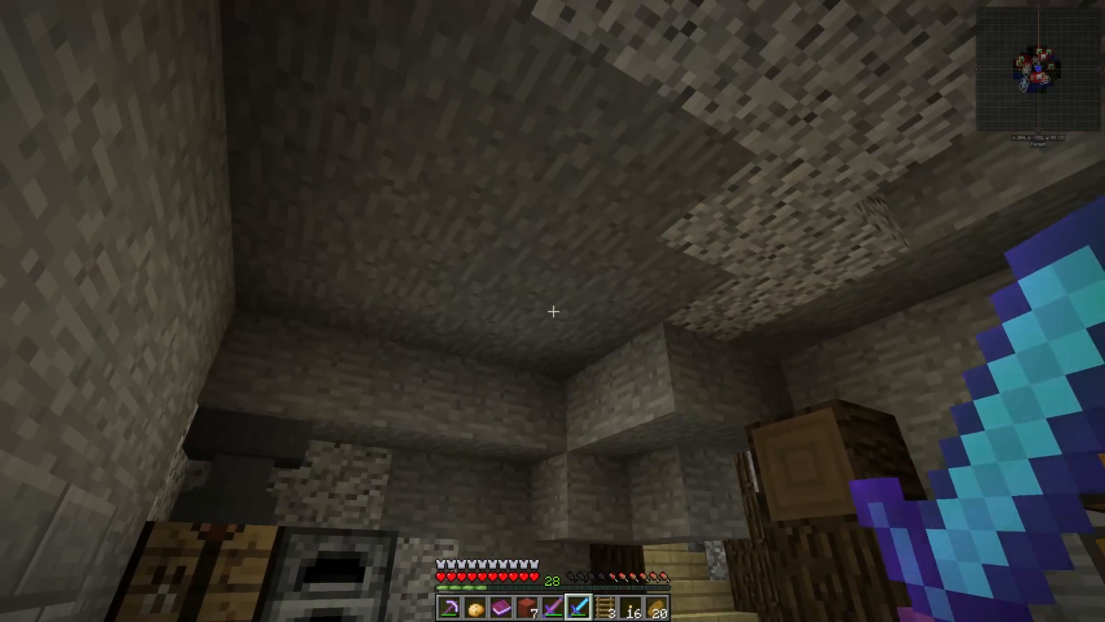
pyautogui.moveTo(552, 311)
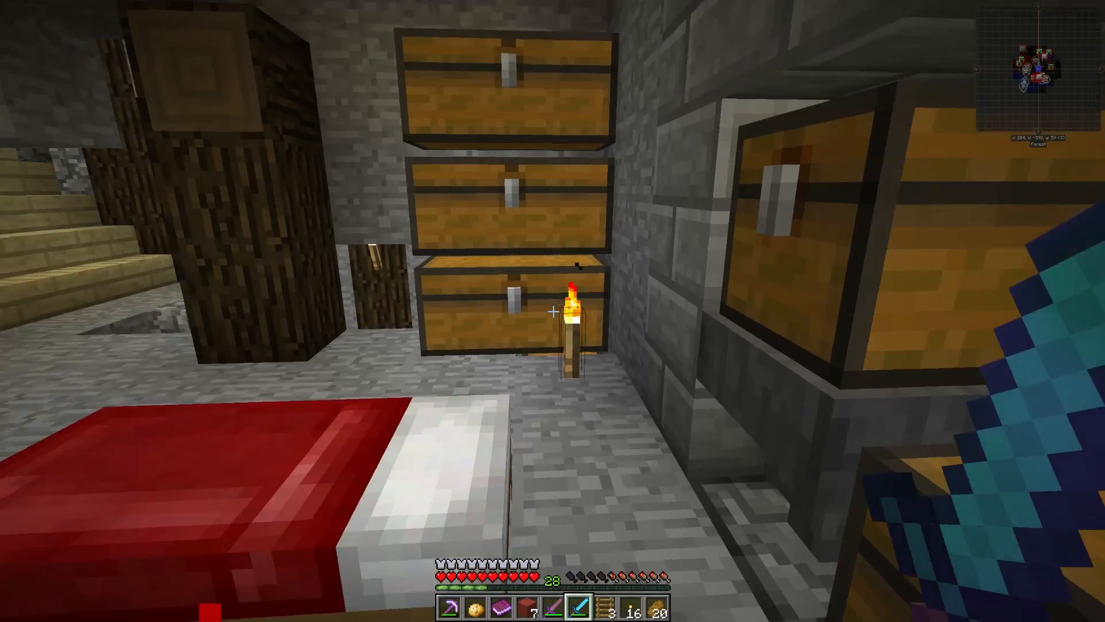
pyautogui.moveTo(553, 310)
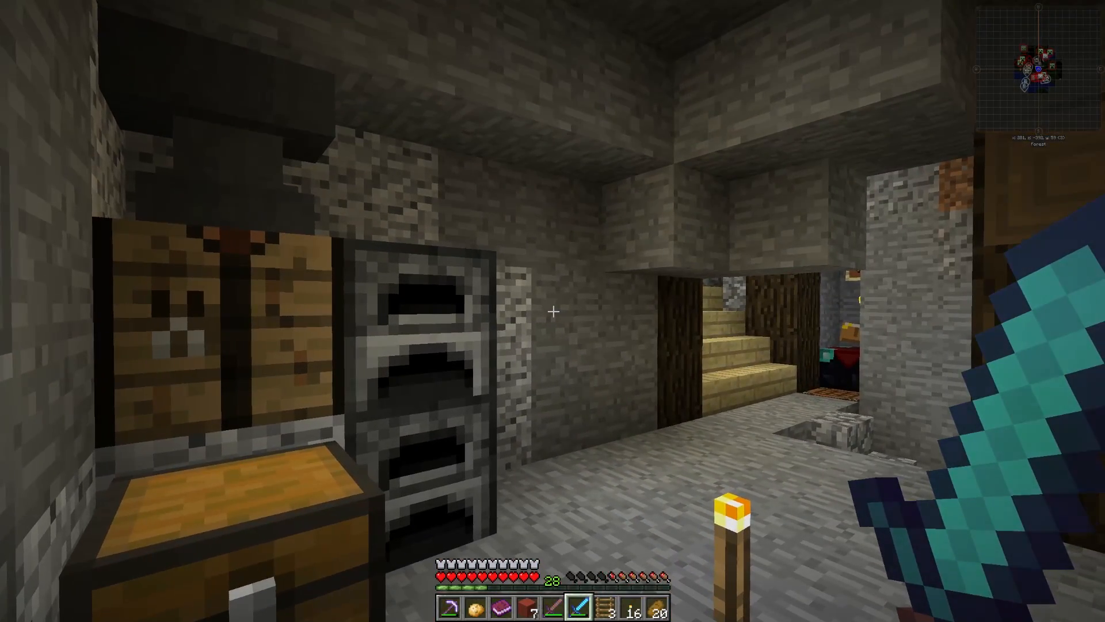